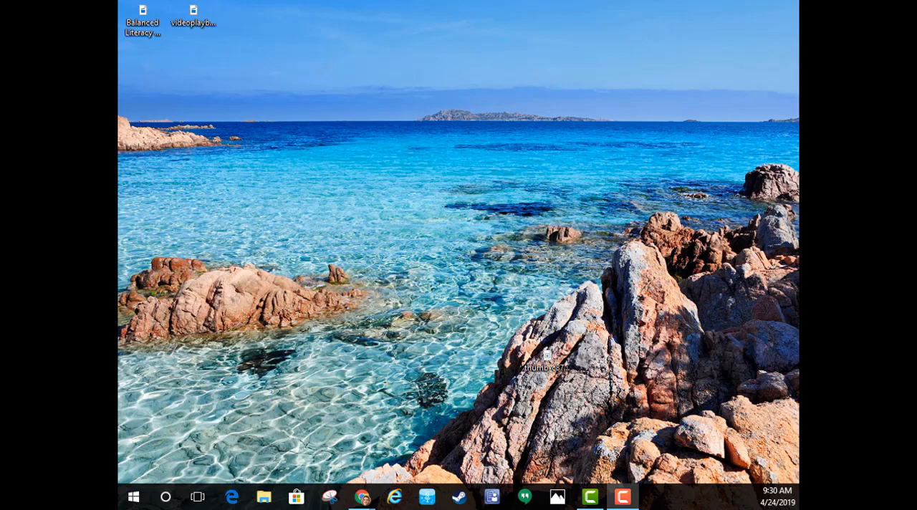
Bring up the Windows search panel from the taskbar.
click(166, 496)
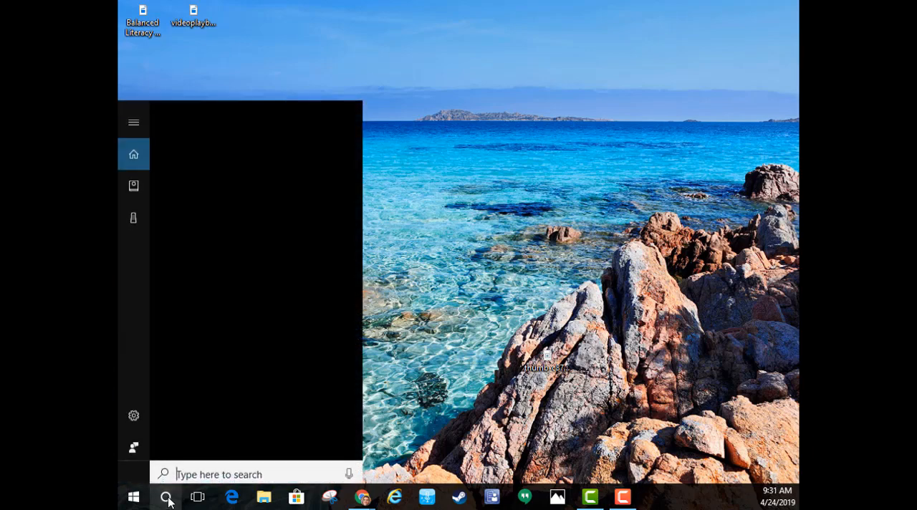
Search Windows for "photos" so the Photos app shows as best match.
click(166, 495)
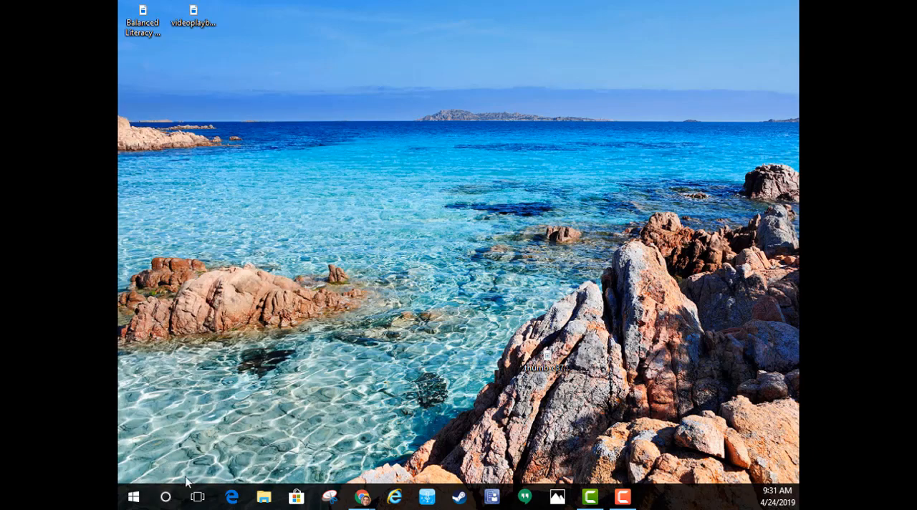
click(167, 497)
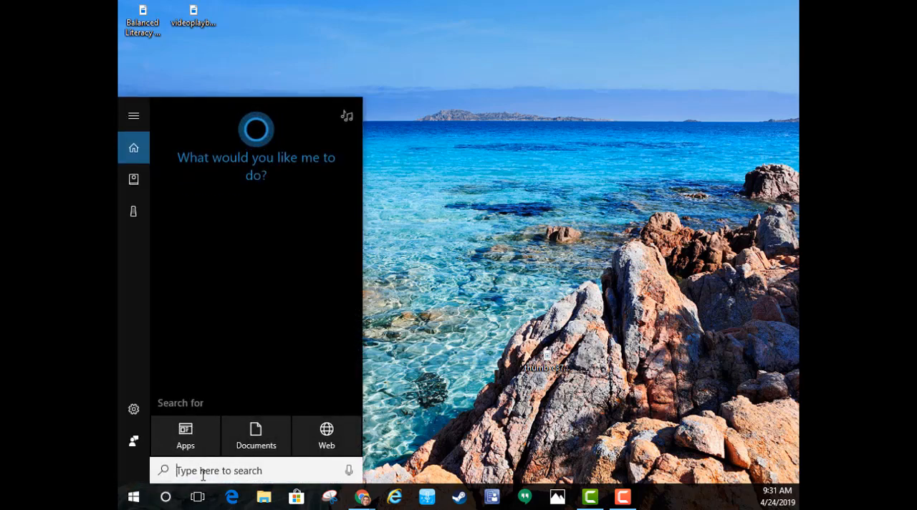
text(photos)
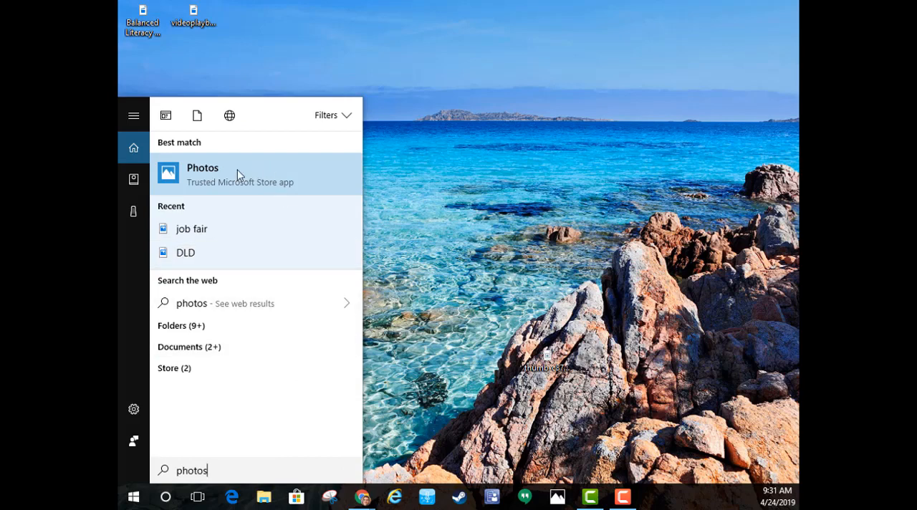
mouse_move(238, 177)
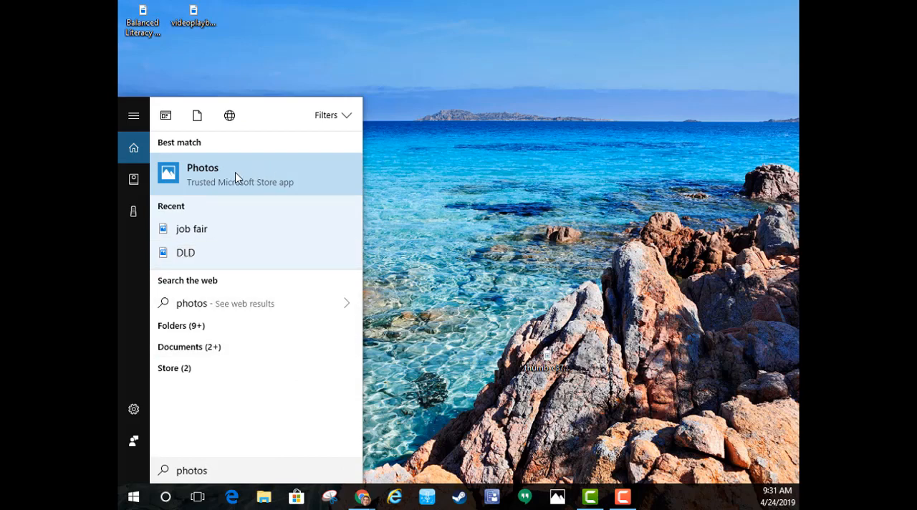
Launch Microsoft Photos showing the April 2019 collection.
click(204, 174)
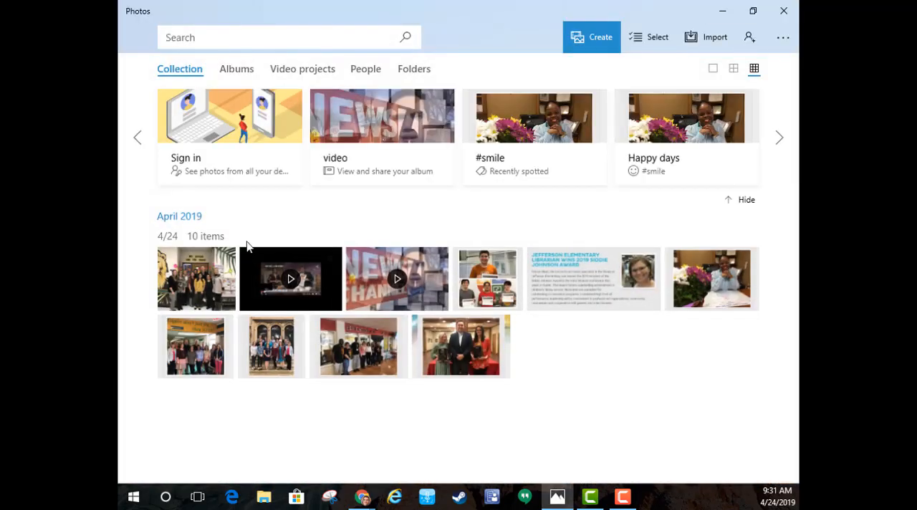
mouse_move(192, 287)
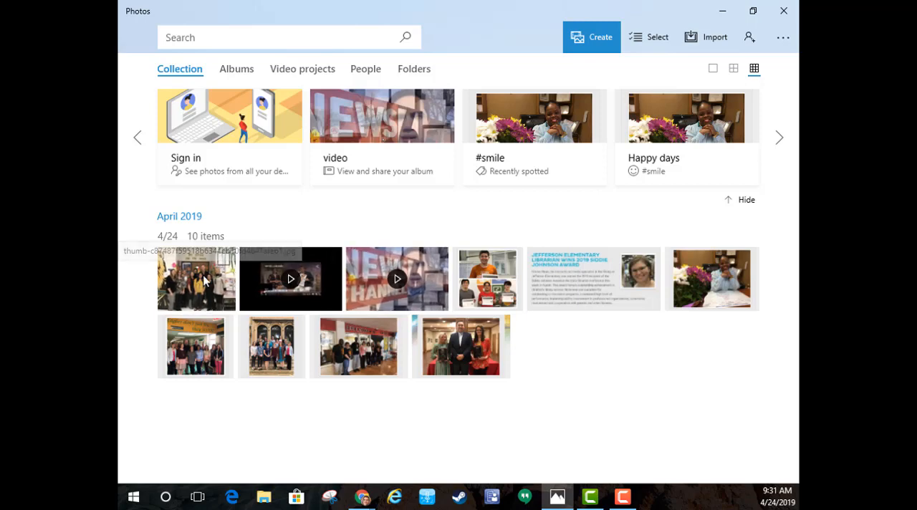
mouse_move(573, 279)
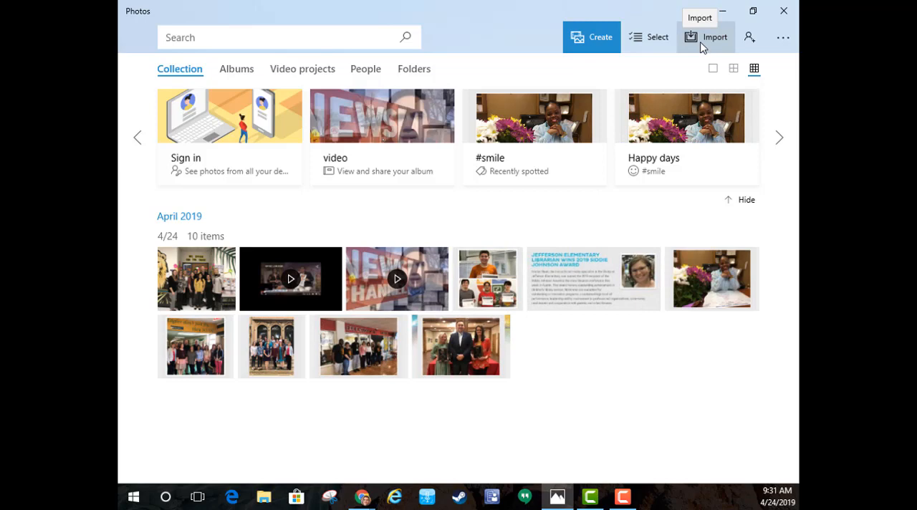
mouse_move(699, 40)
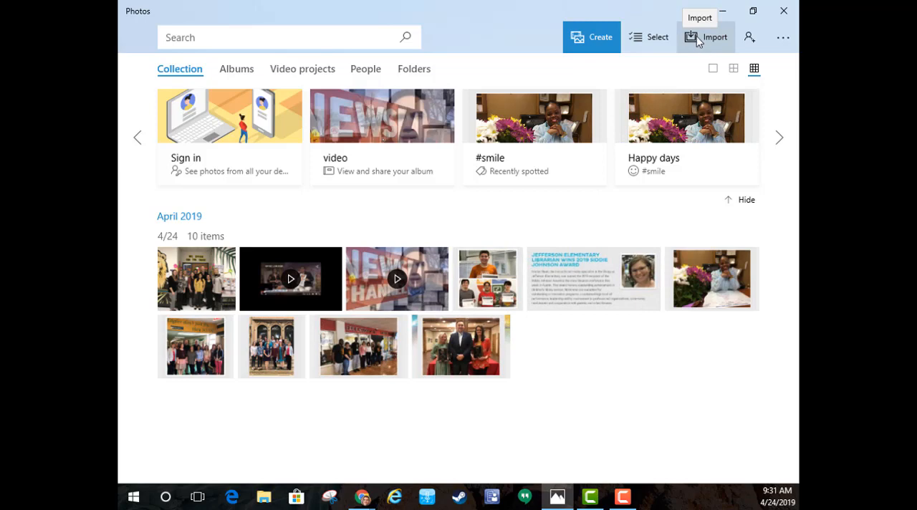
mouse_move(716, 17)
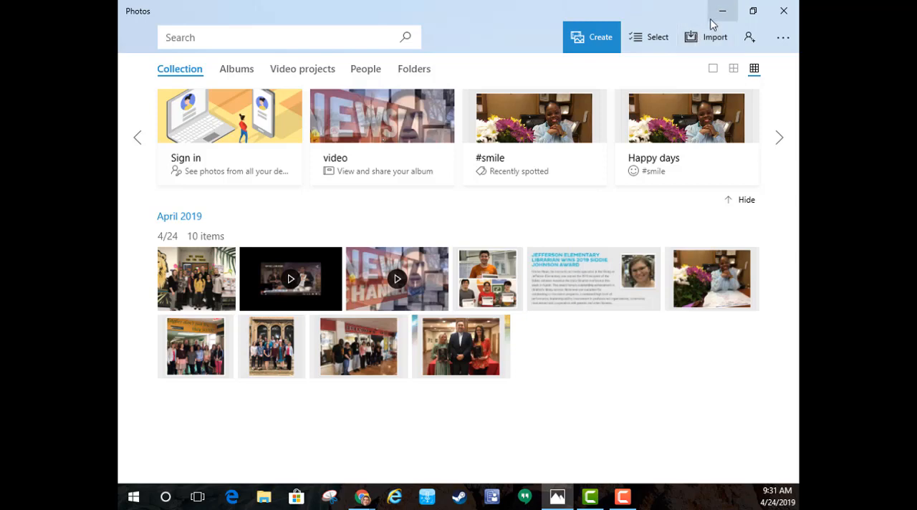
mouse_move(676, 106)
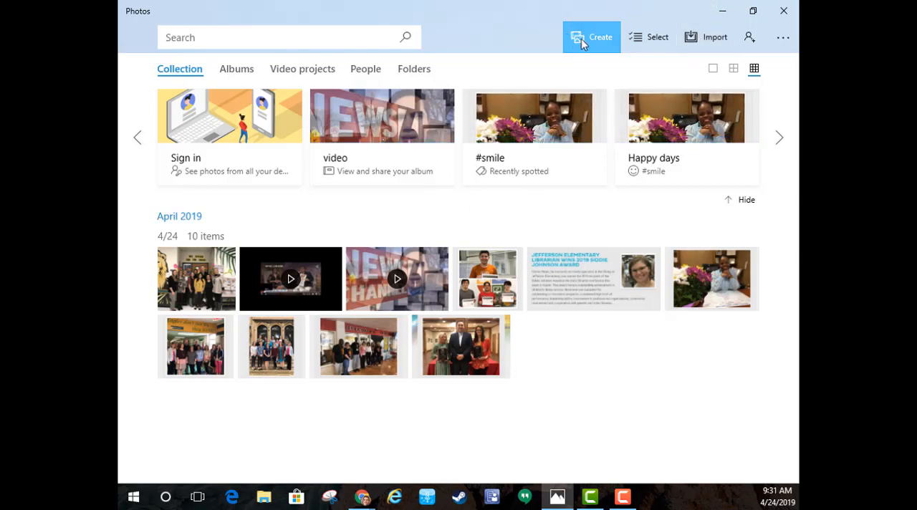
Start a custom video from all 10 selected April 2019 items.
click(590, 36)
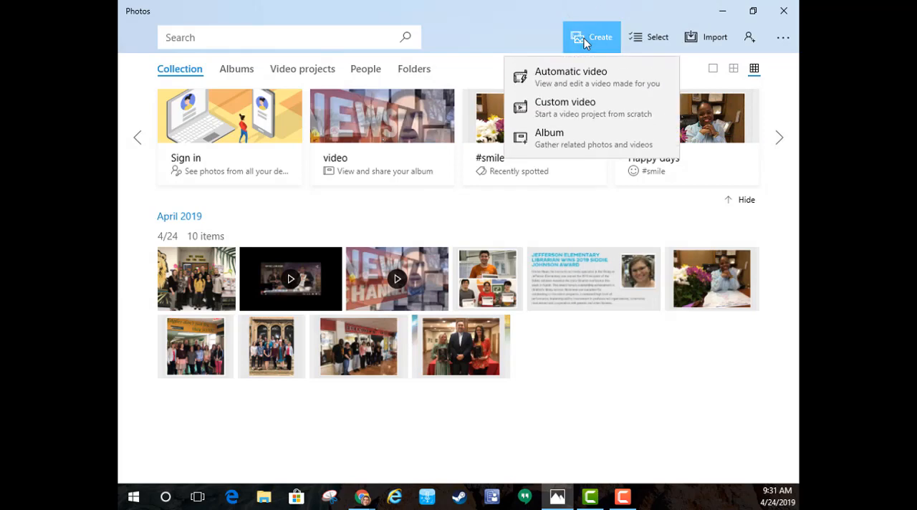
mouse_move(578, 107)
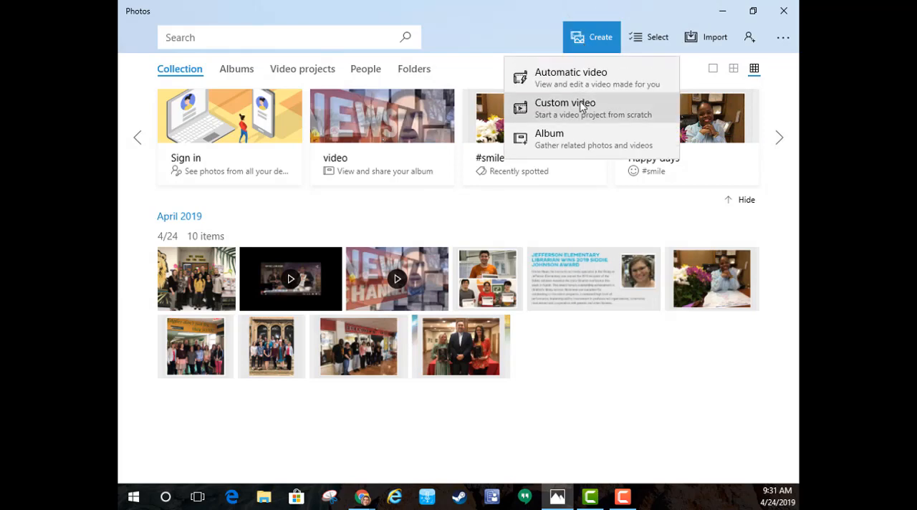
click(571, 104)
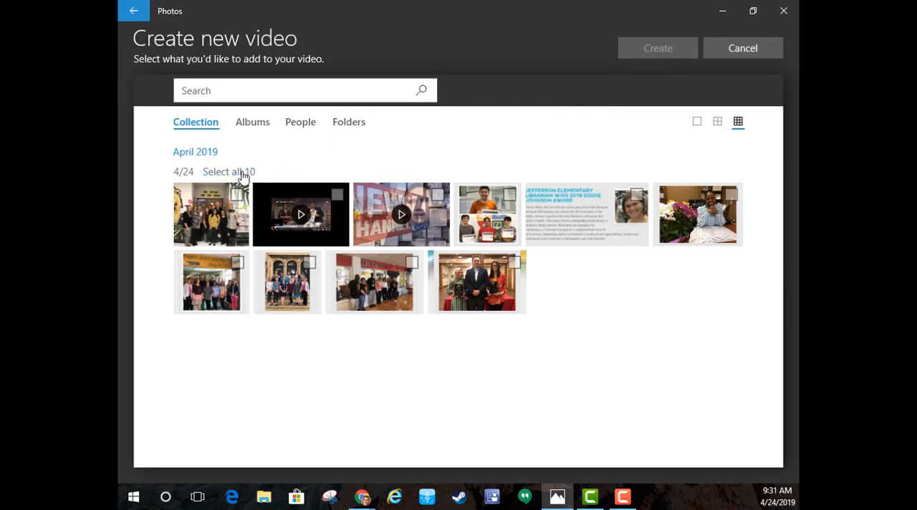
mouse_move(238, 198)
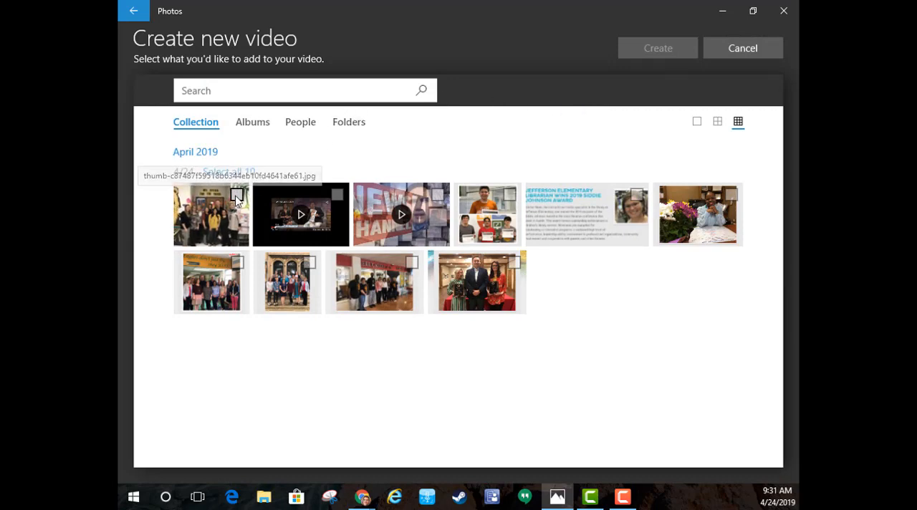
click(210, 215)
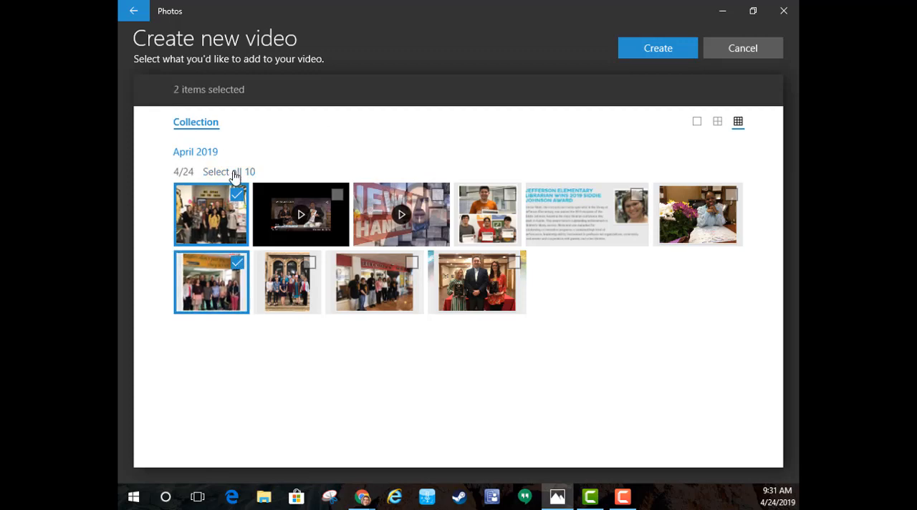
click(229, 172)
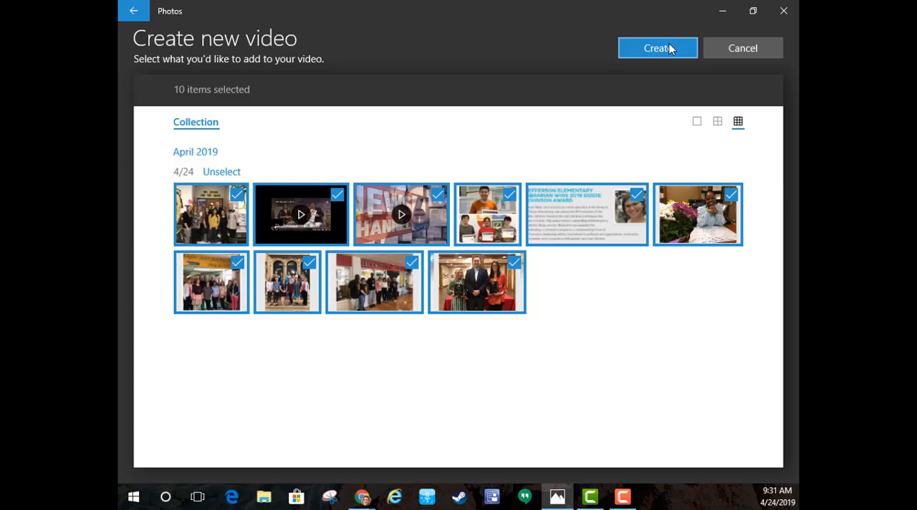
click(657, 49)
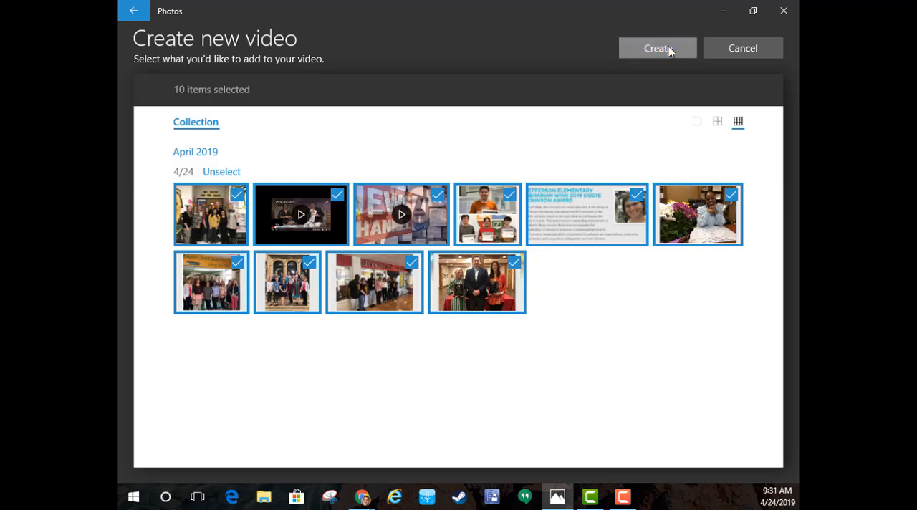
Name the video project "wfisd 2019" and confirm.
click(656, 47)
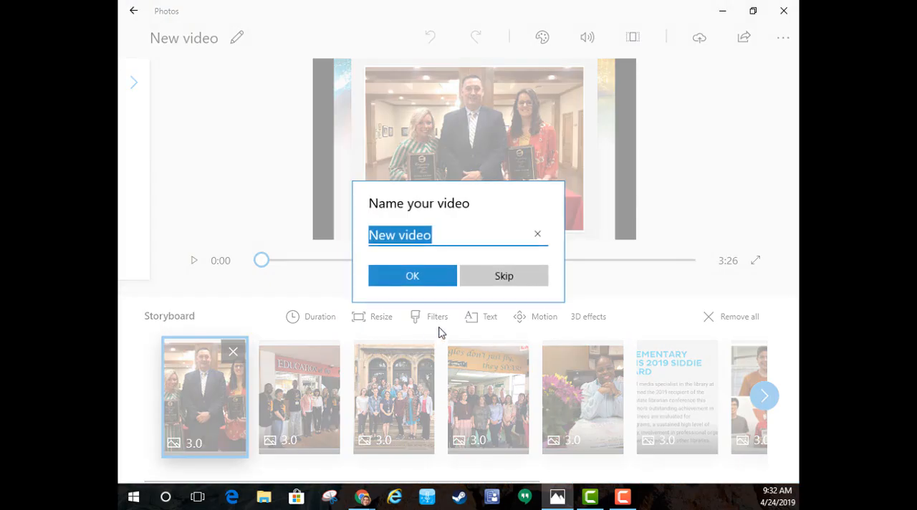
text(wfisd)
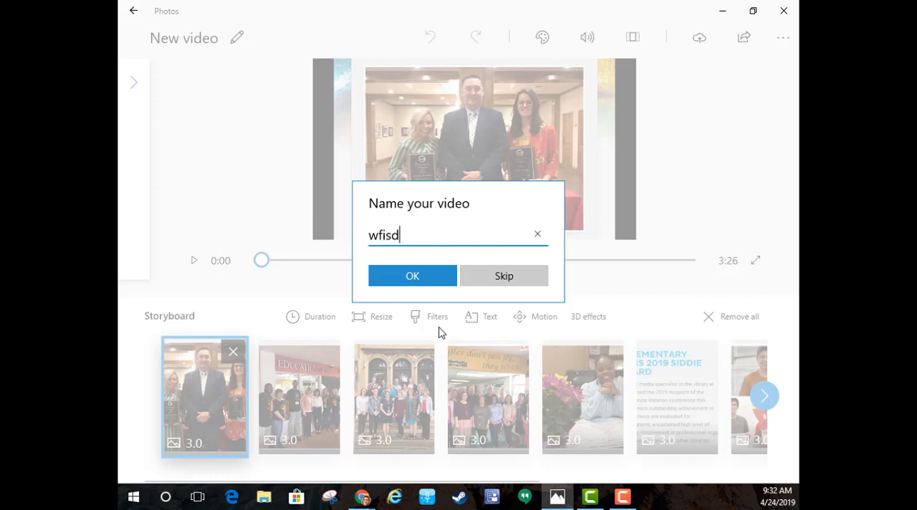
text(2019)
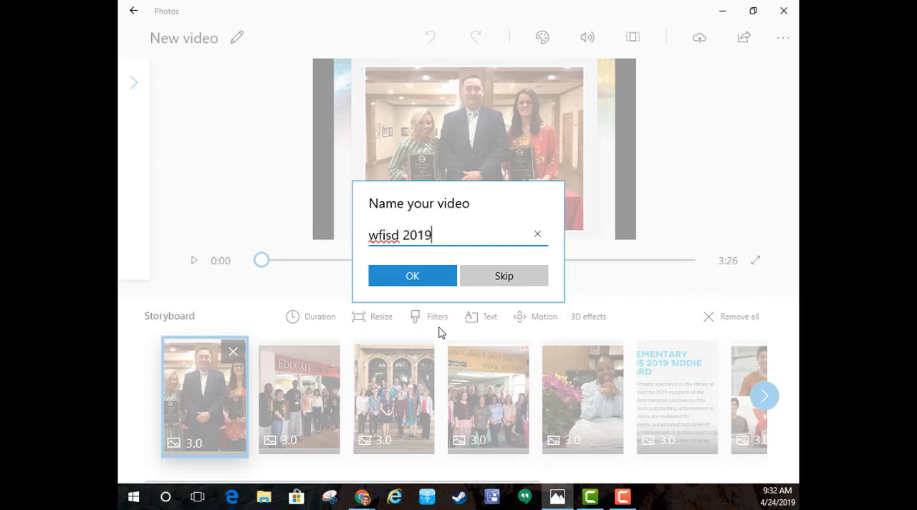
click(412, 275)
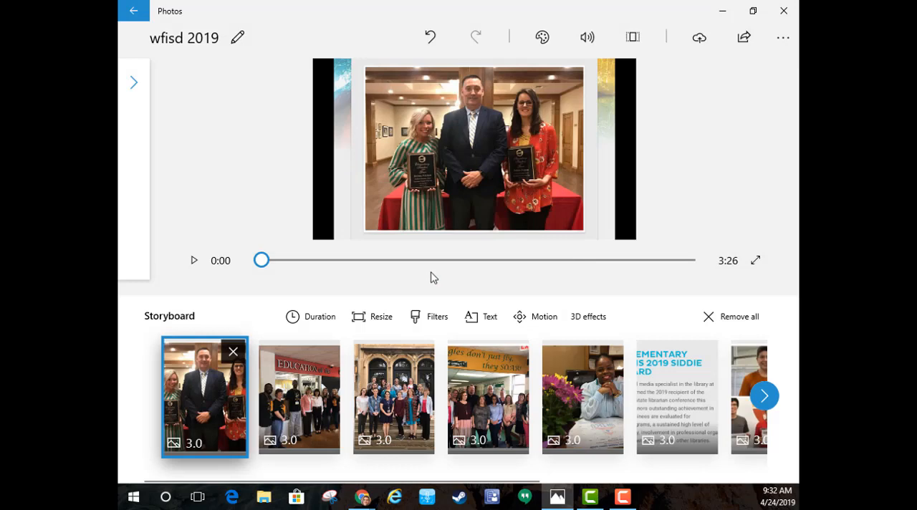
mouse_move(373, 316)
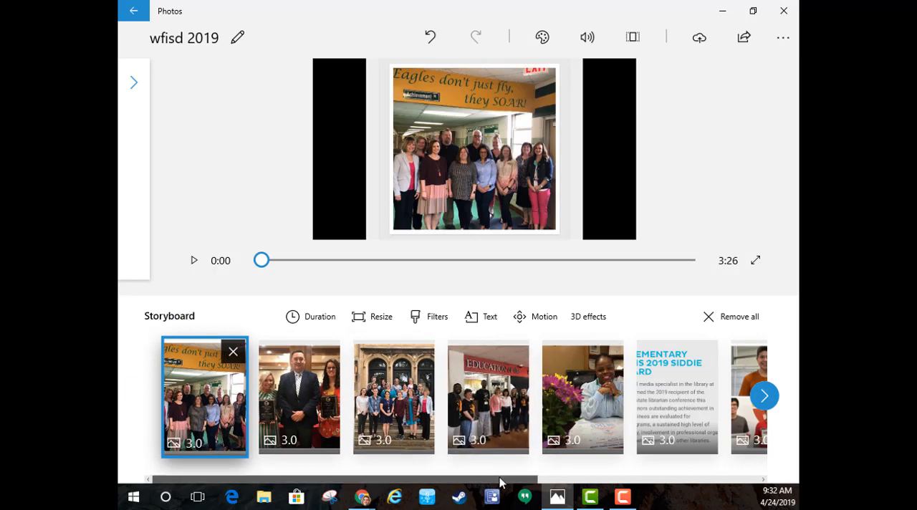
Move the lion mural photo first and remove the award text slide.
click(763, 395)
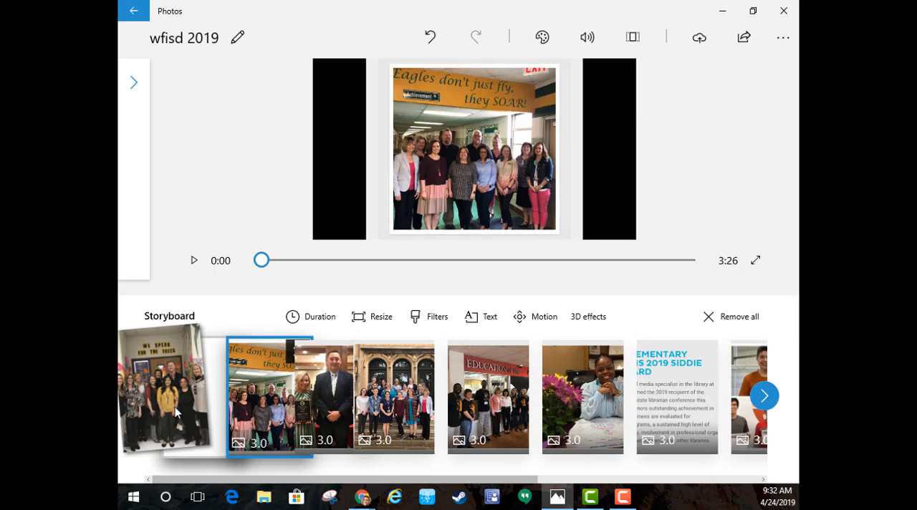
click(163, 399)
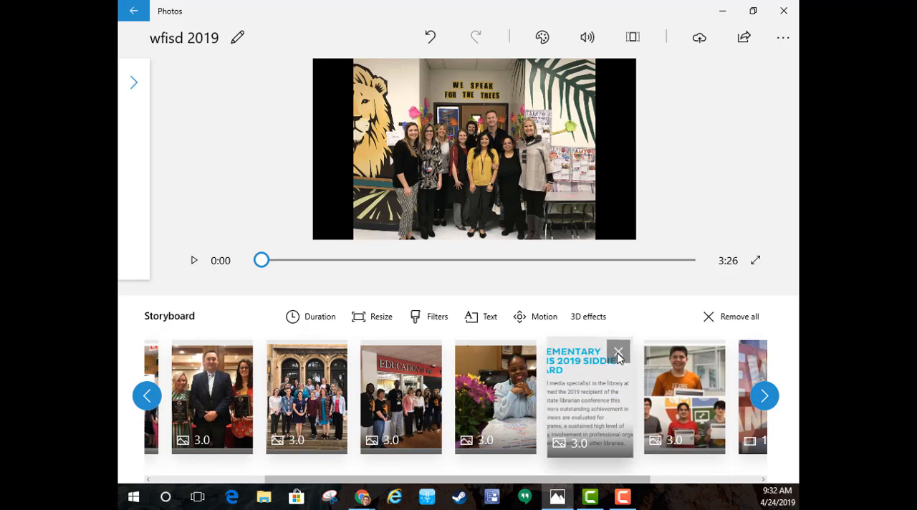
click(618, 354)
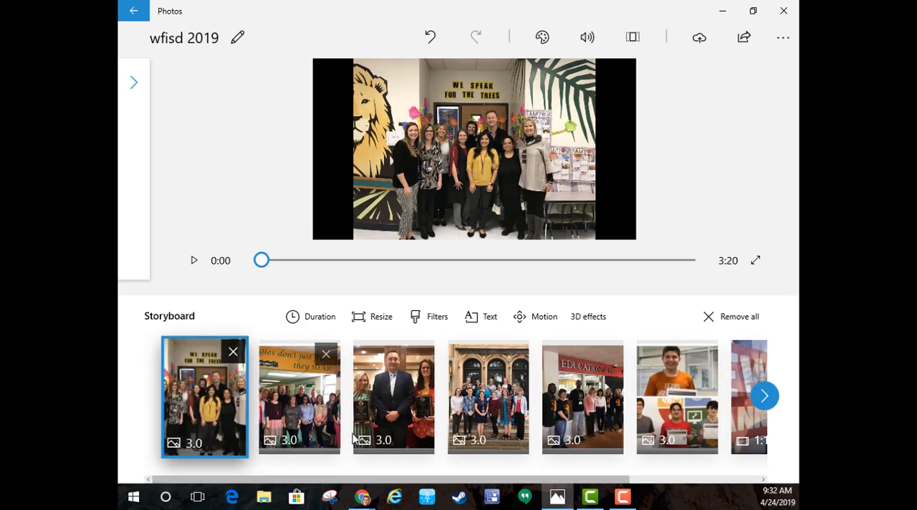
mouse_move(184, 408)
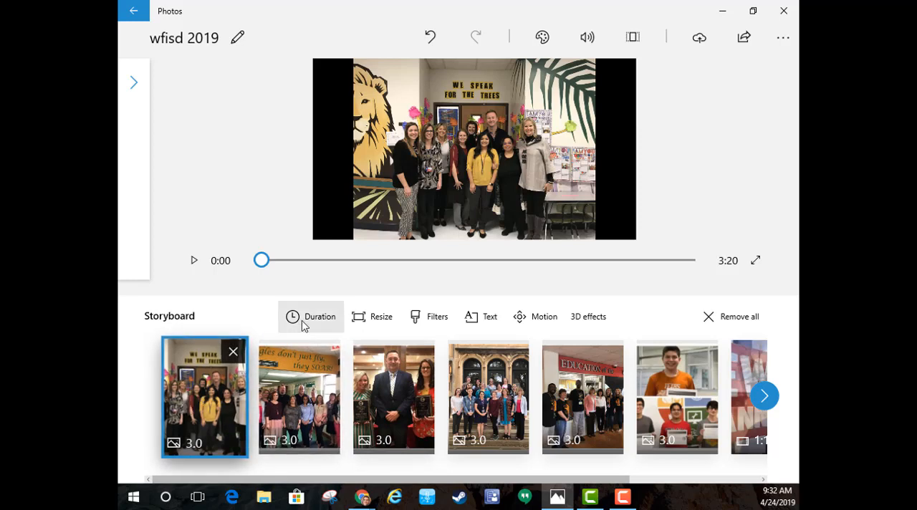
click(309, 317)
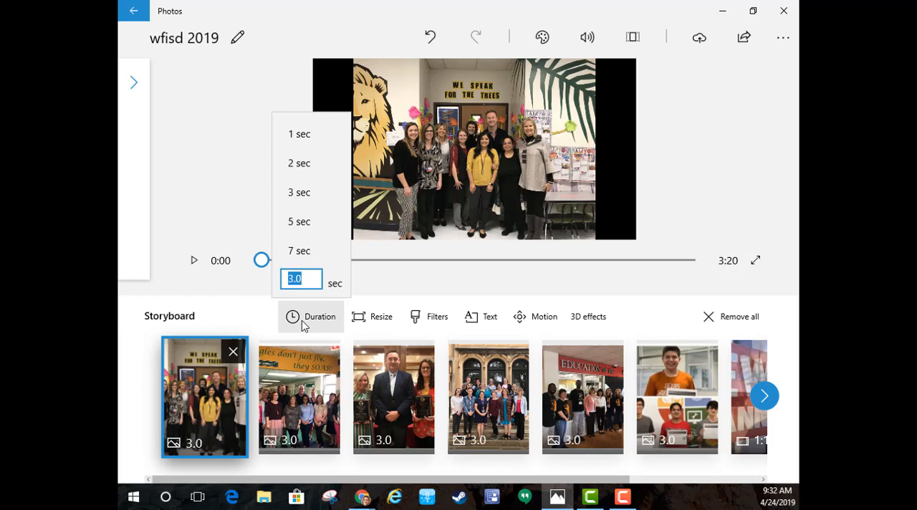
click(372, 317)
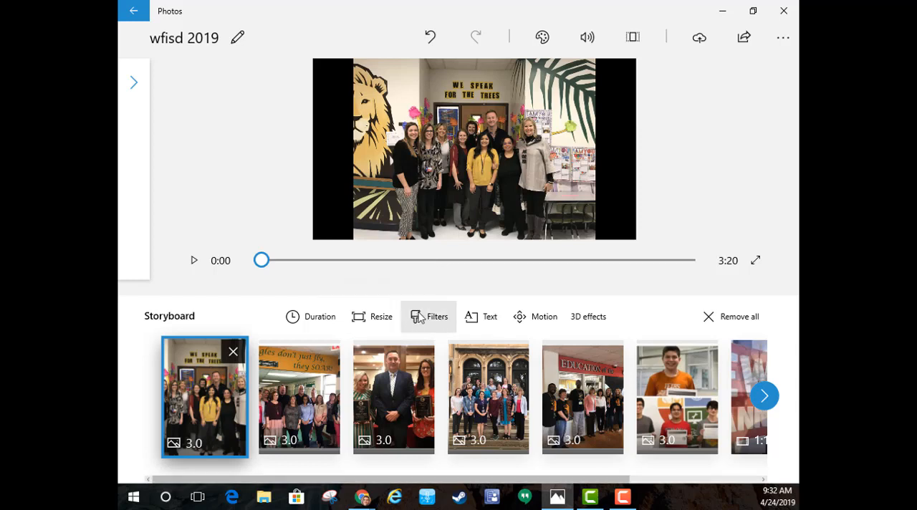
mouse_move(427, 316)
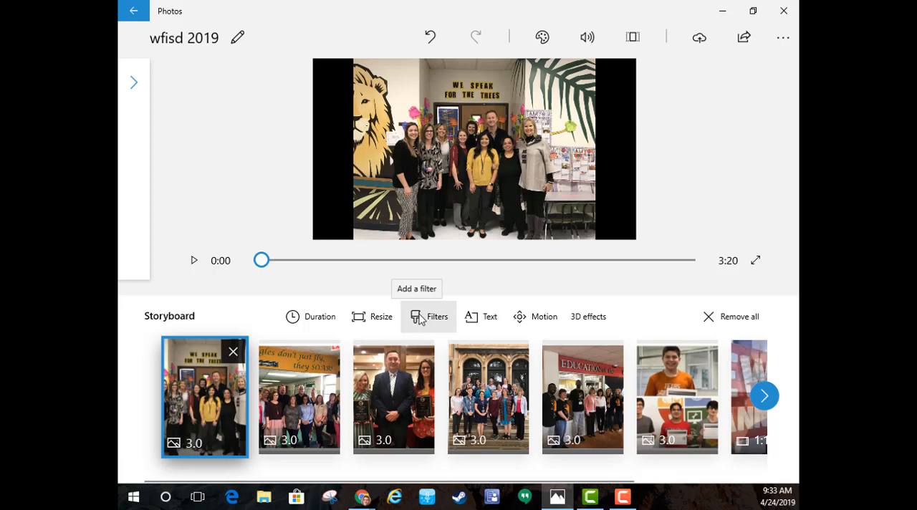
mouse_move(487, 324)
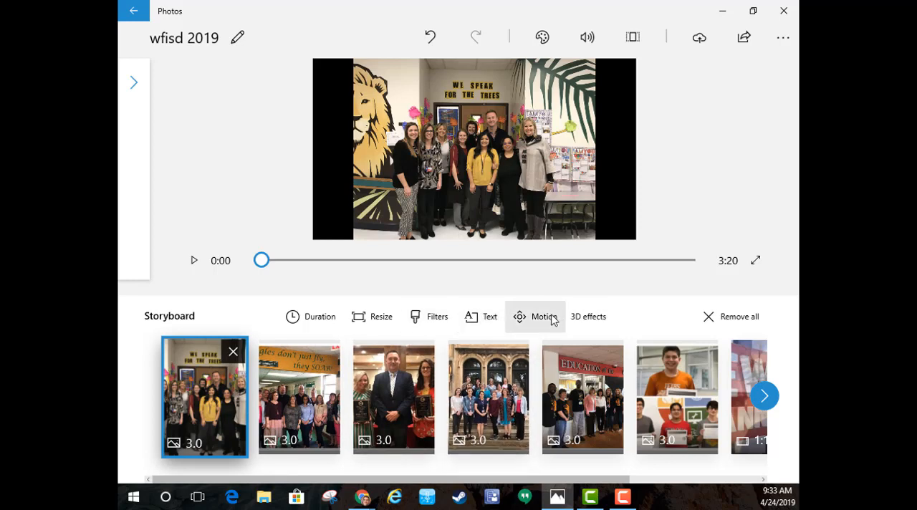
mouse_move(550, 316)
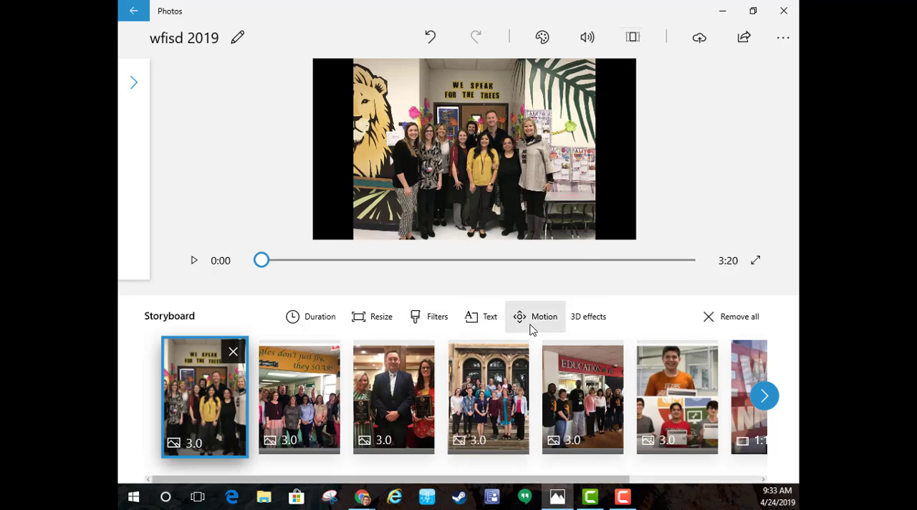
mouse_move(593, 326)
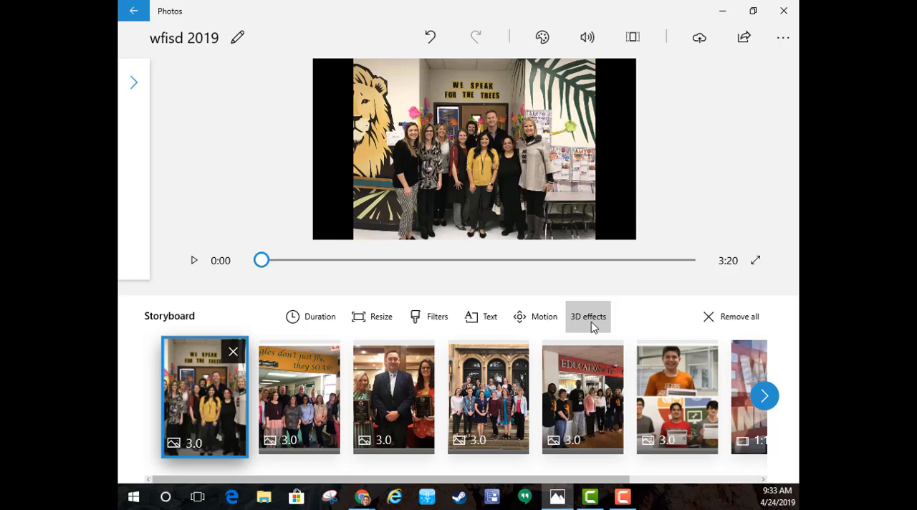
Apply the Atomic motion 3D effect over the group on the first clip.
click(587, 316)
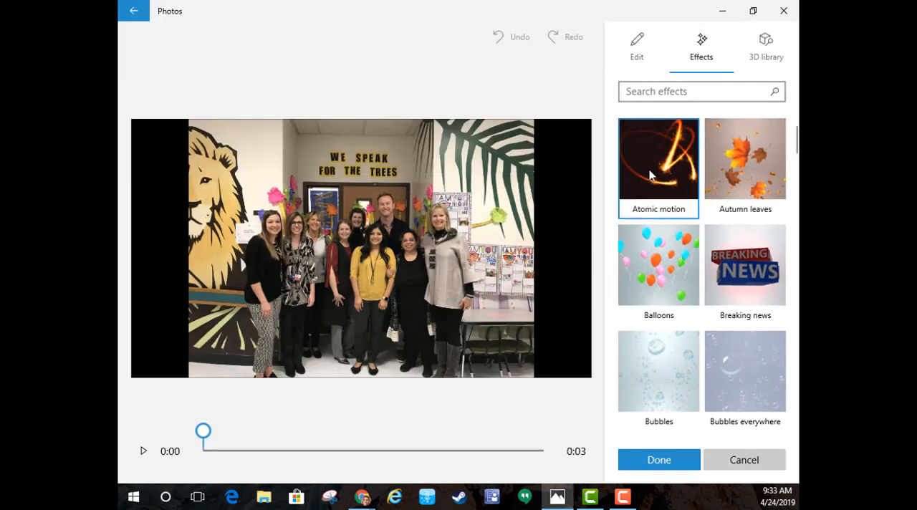
click(657, 160)
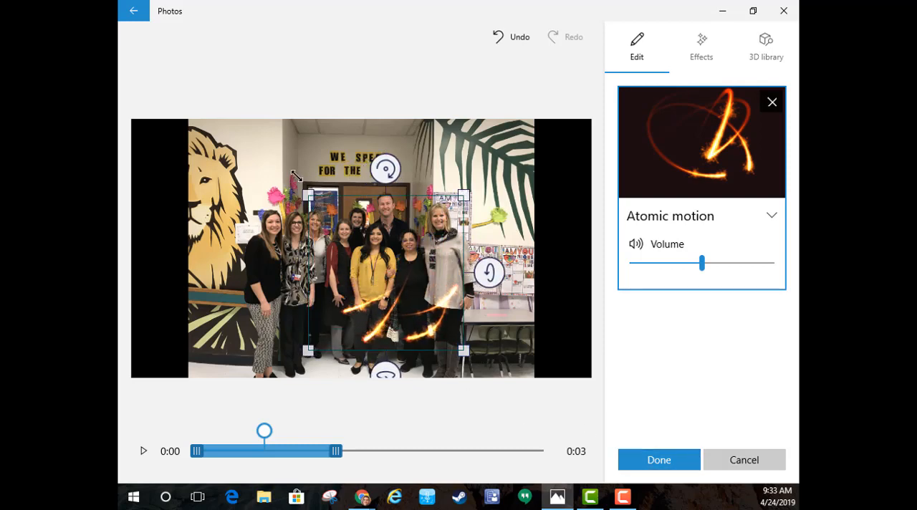
click(144, 450)
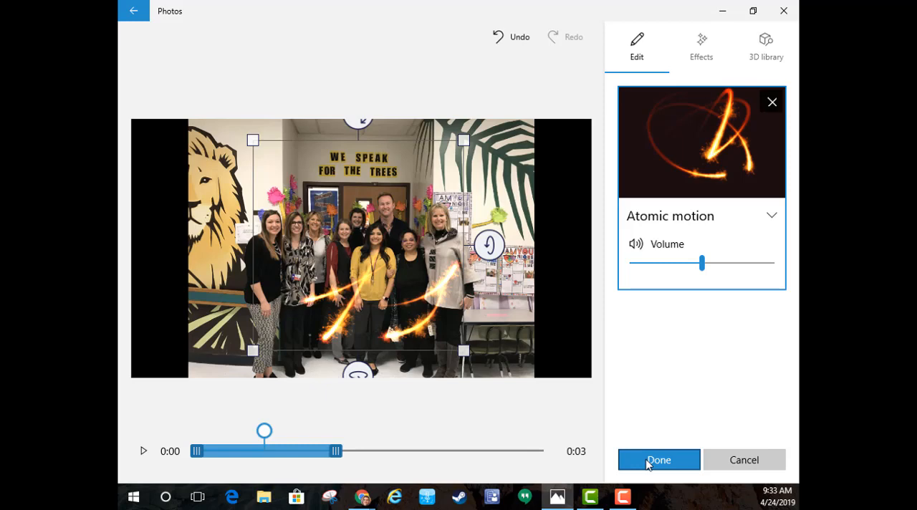
click(658, 460)
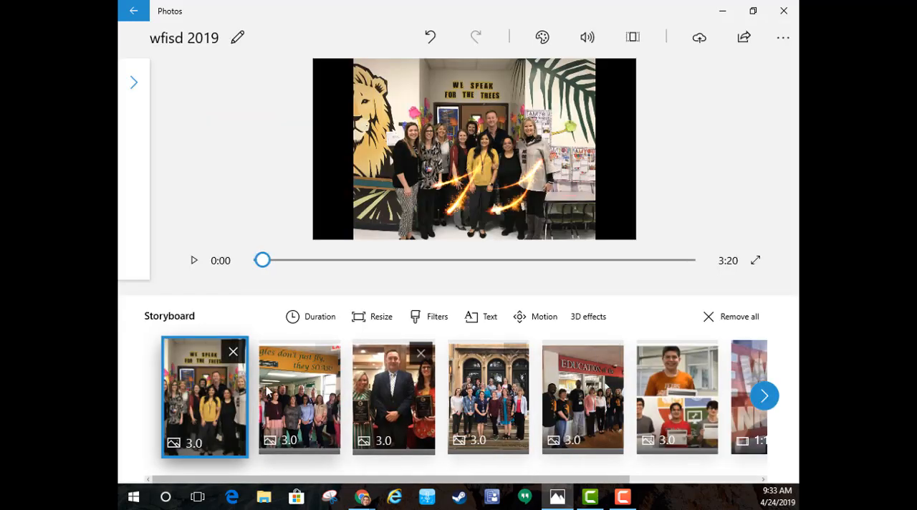
click(193, 260)
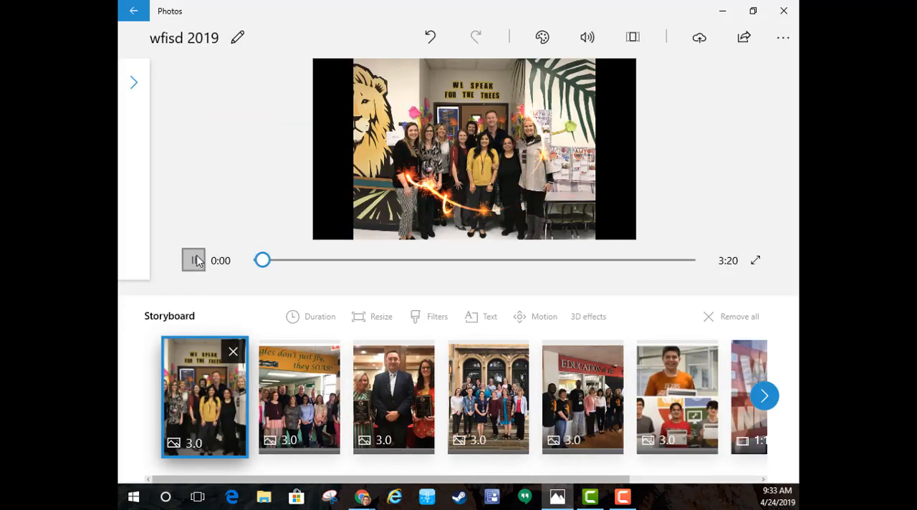
Preview the sparkle effect, then bring up the second Eagles banner clip.
click(194, 260)
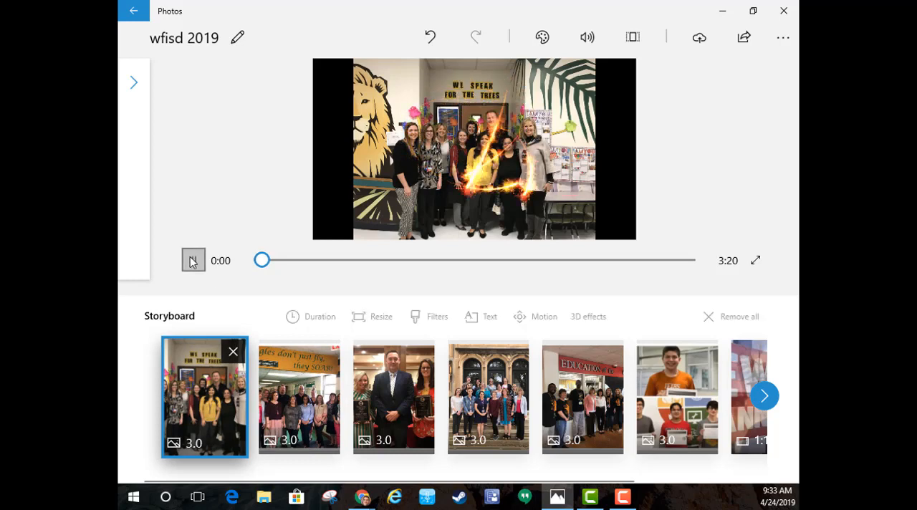
click(192, 261)
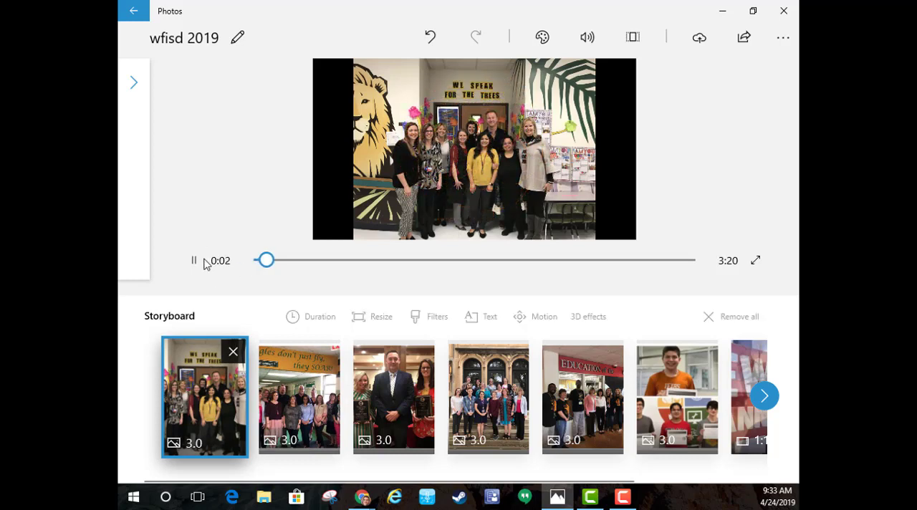
click(298, 398)
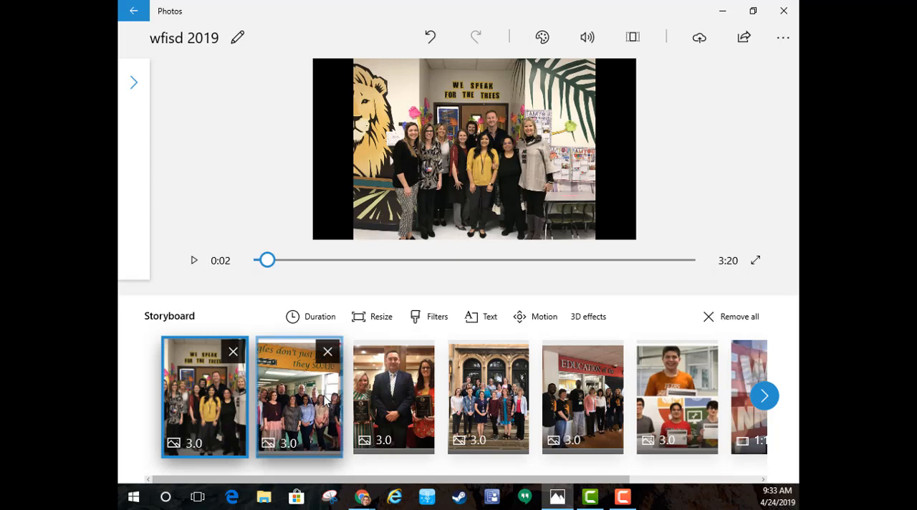
click(298, 397)
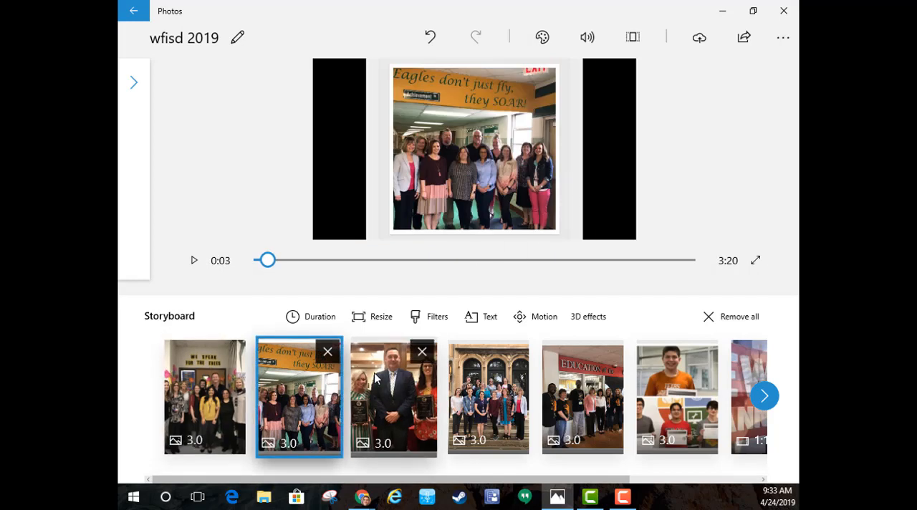
Select the award photo clip and browse the 3D model library for it.
click(392, 396)
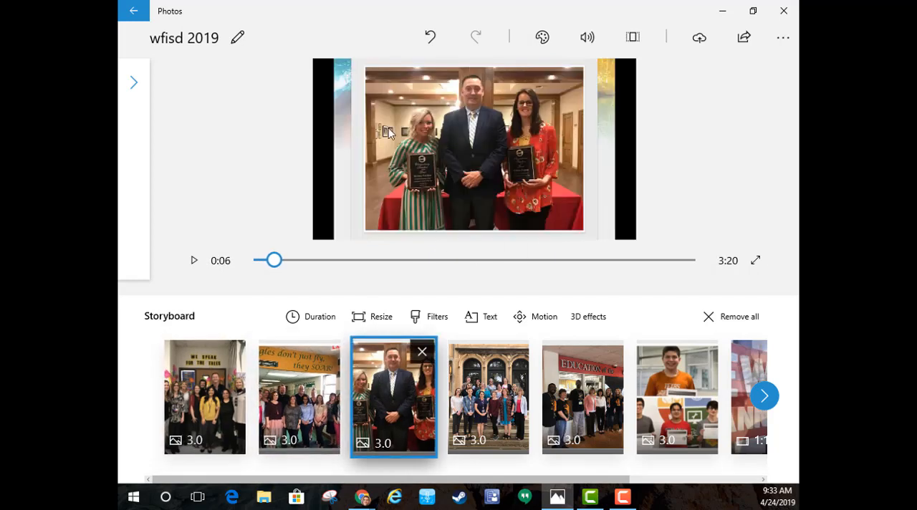
mouse_move(581, 59)
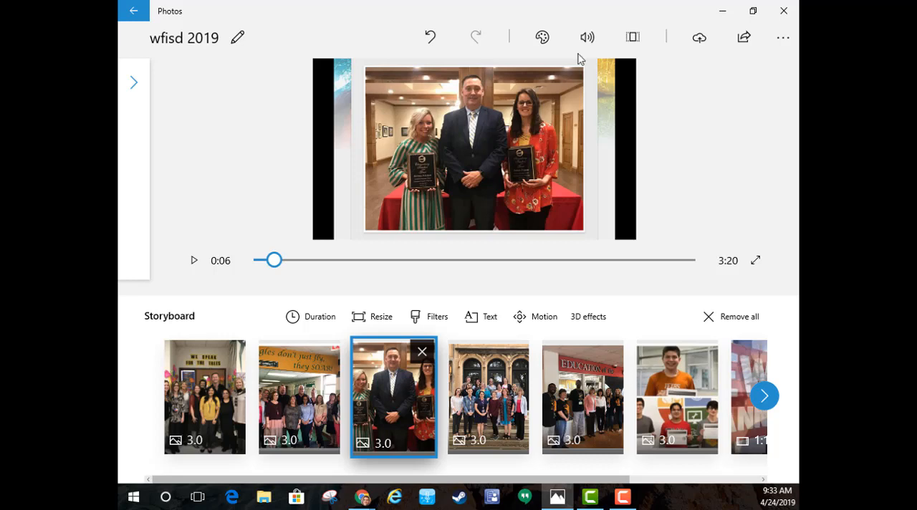
mouse_move(588, 316)
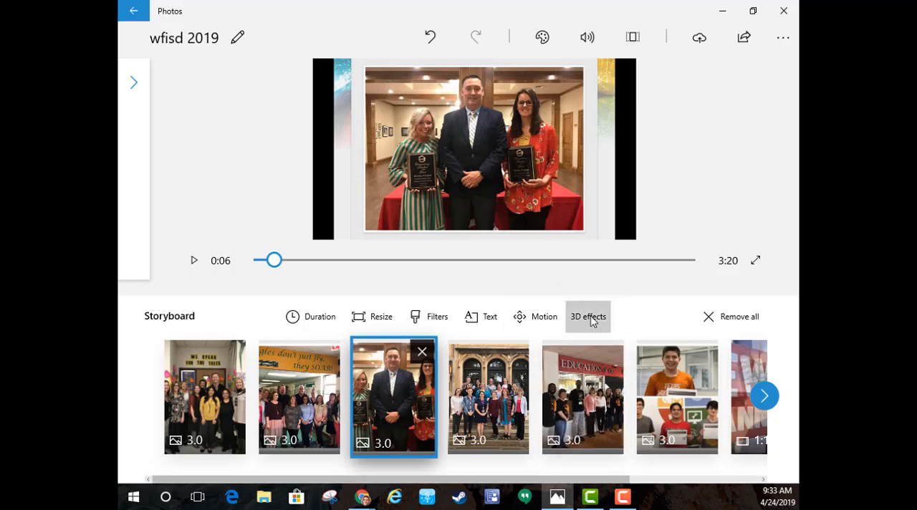
click(587, 316)
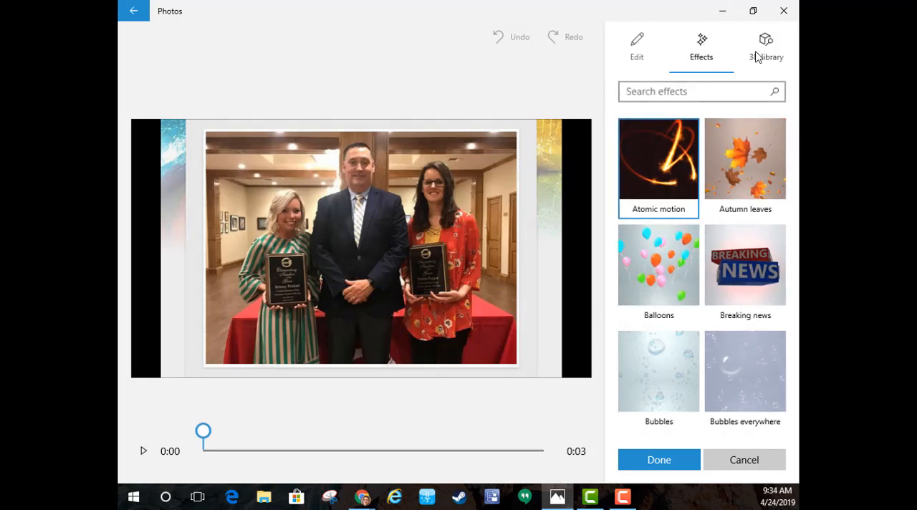
mouse_move(765, 41)
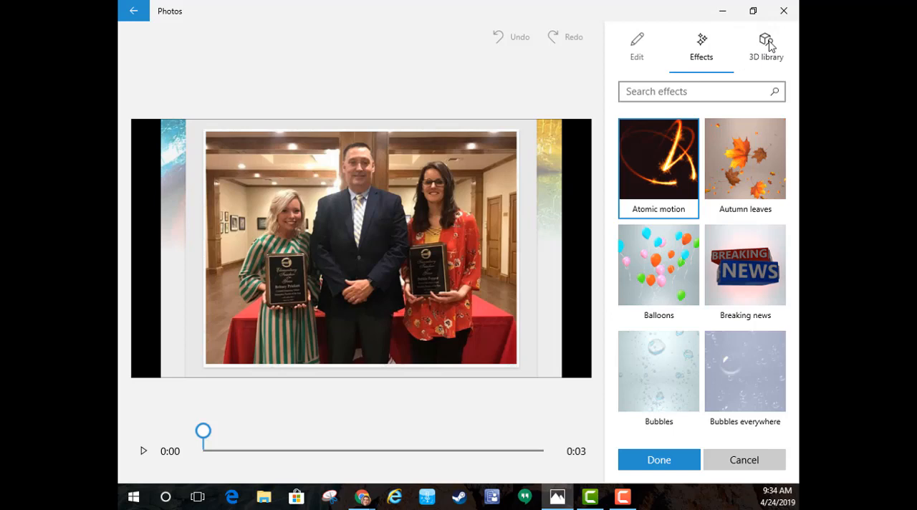
click(765, 43)
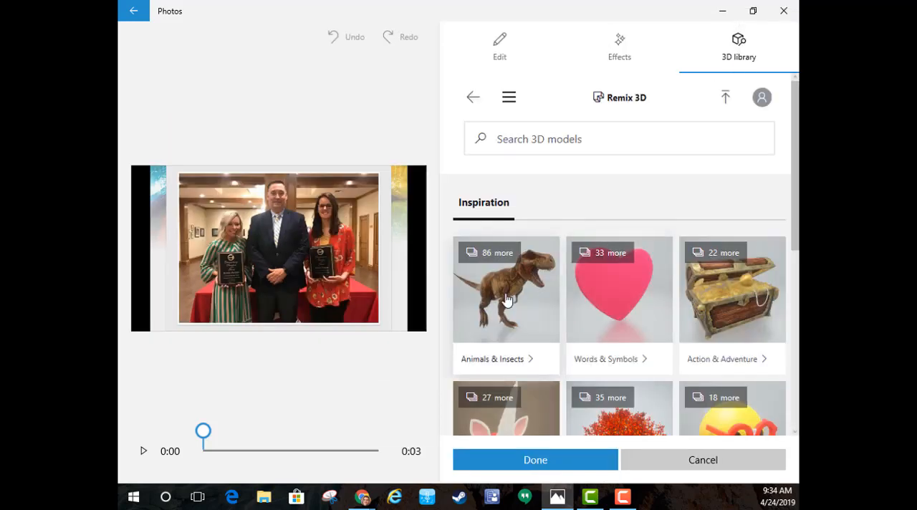
Place a Turntable-animated Tyrannosaurus Rex beside the left woman, volume 30, and confirm.
click(505, 289)
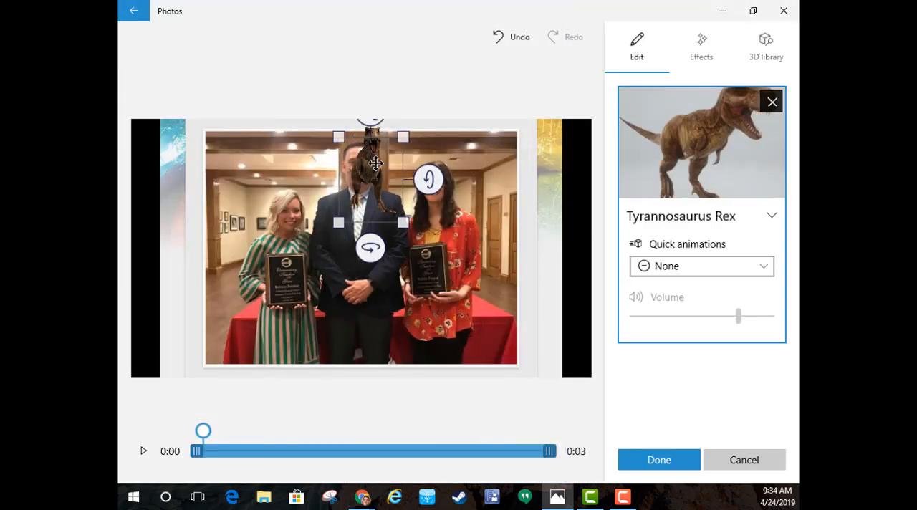
drag(371, 162, 207, 222)
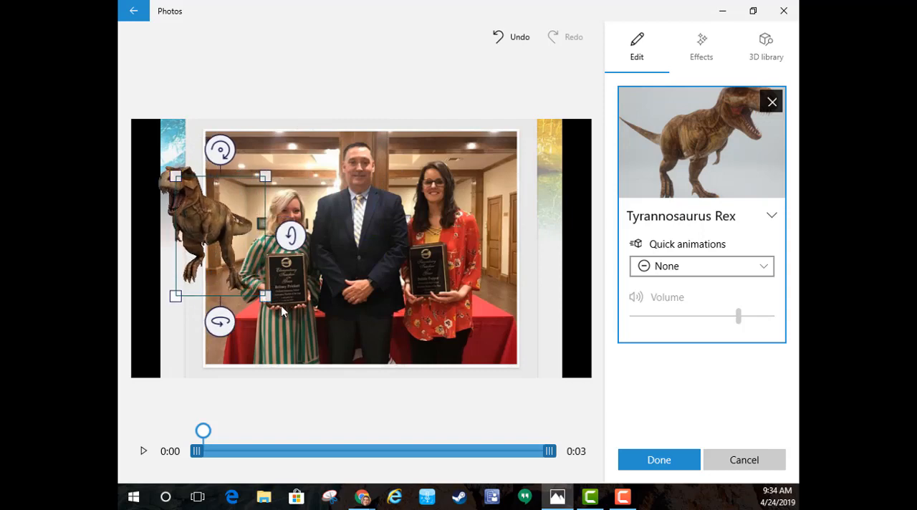
mouse_move(269, 255)
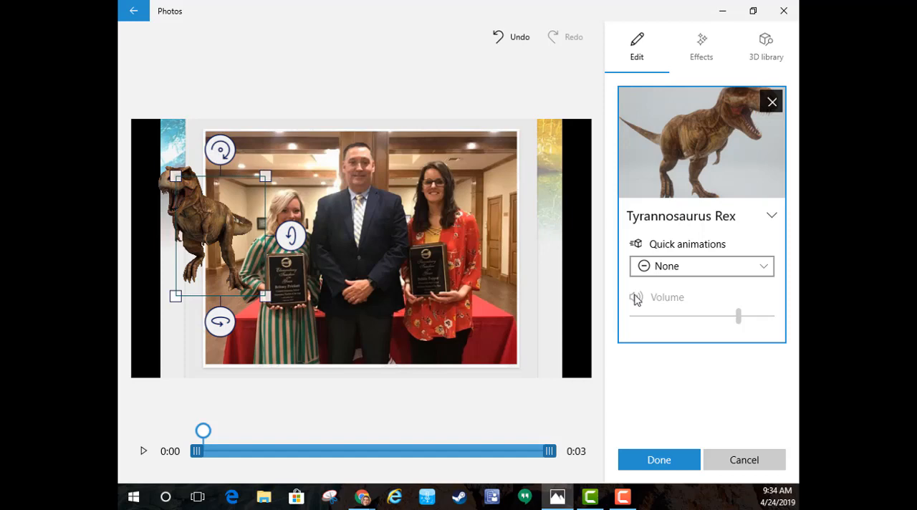
click(702, 266)
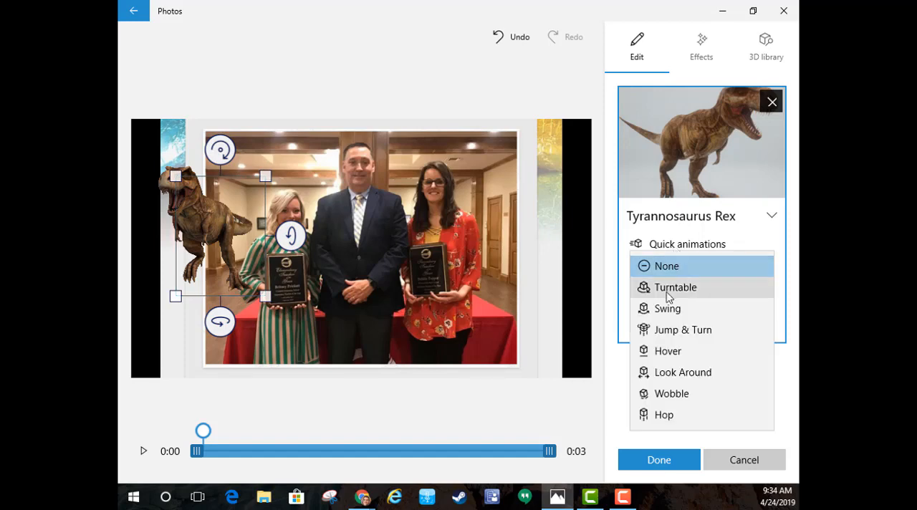
click(673, 286)
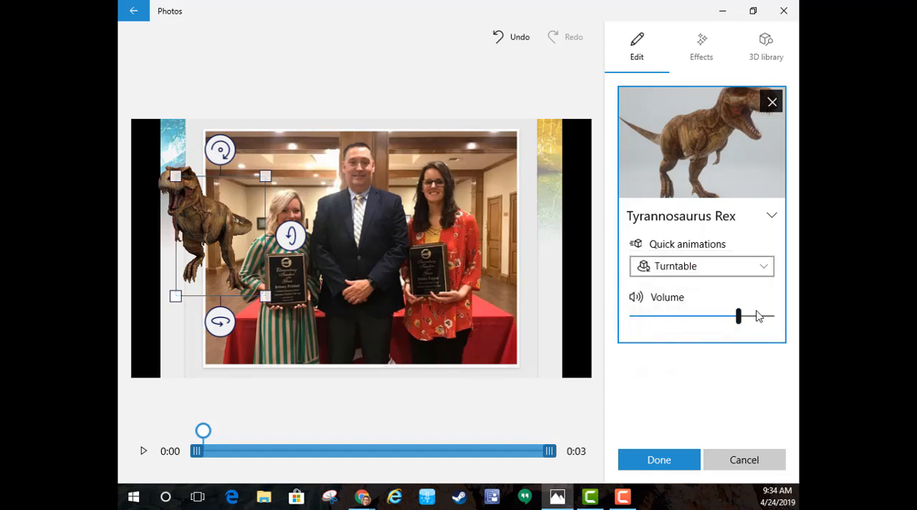
drag(738, 315, 708, 315)
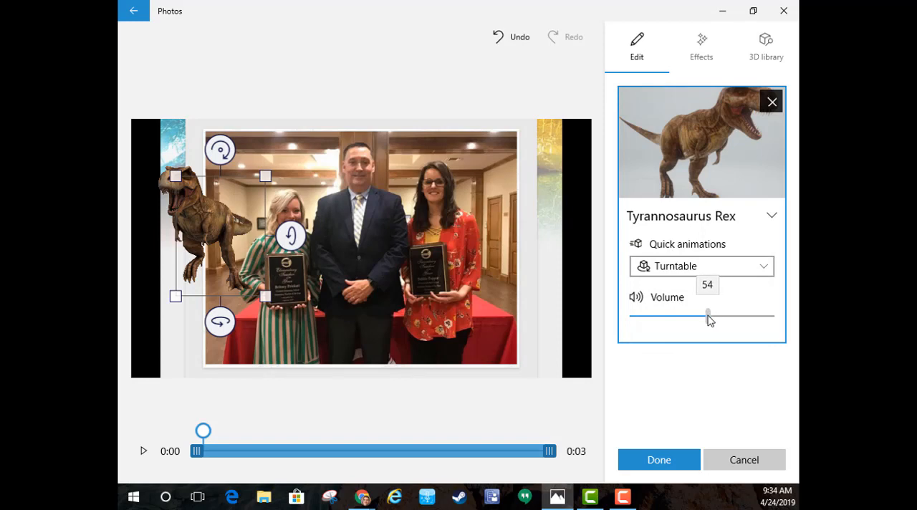
drag(707, 314, 673, 314)
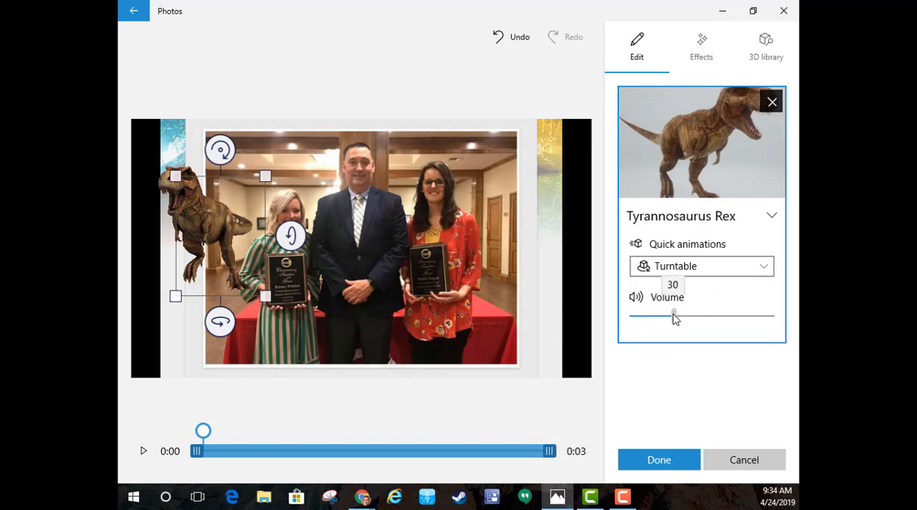
click(659, 459)
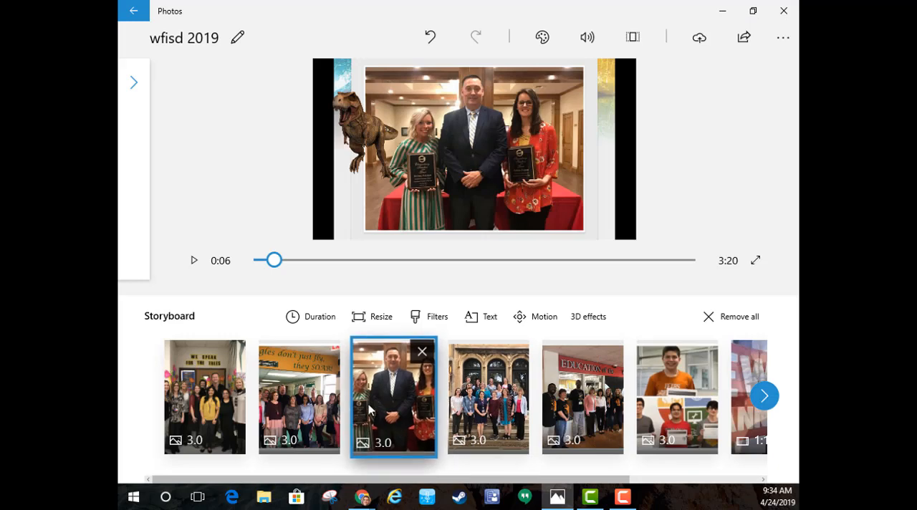
click(204, 397)
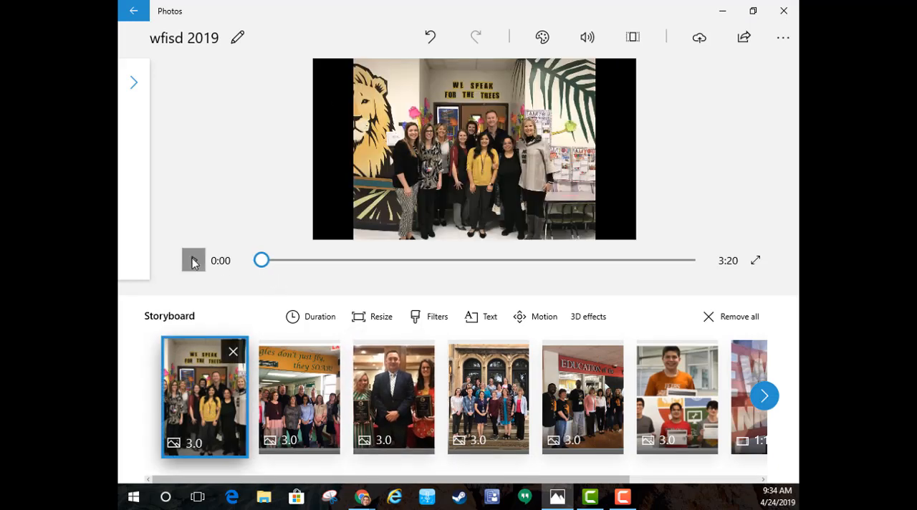
click(192, 261)
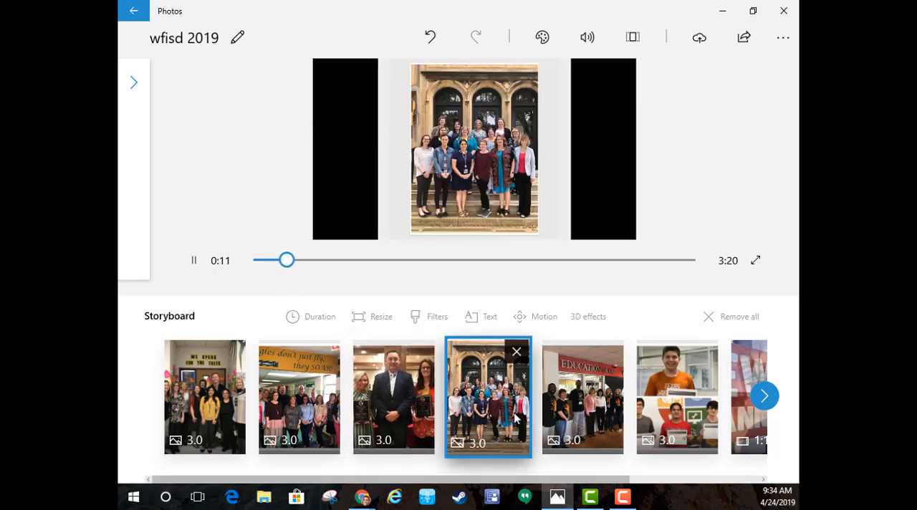
click(582, 397)
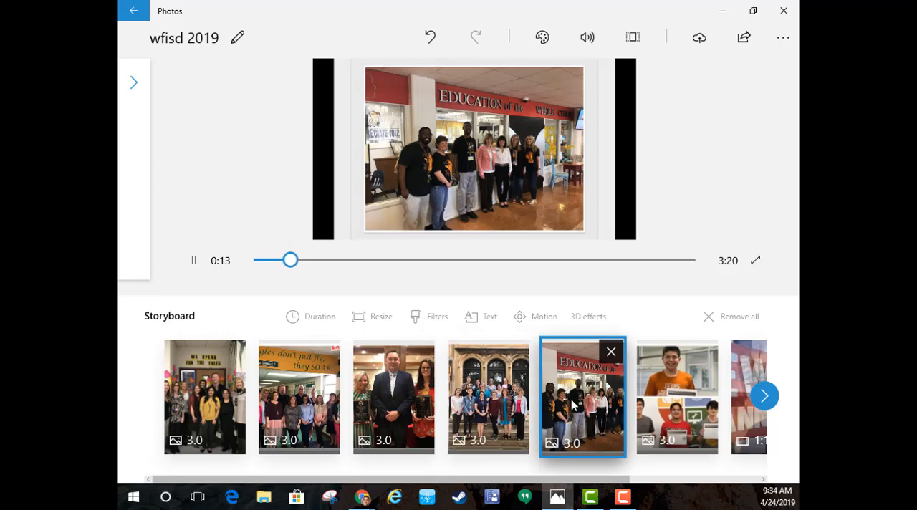
click(676, 397)
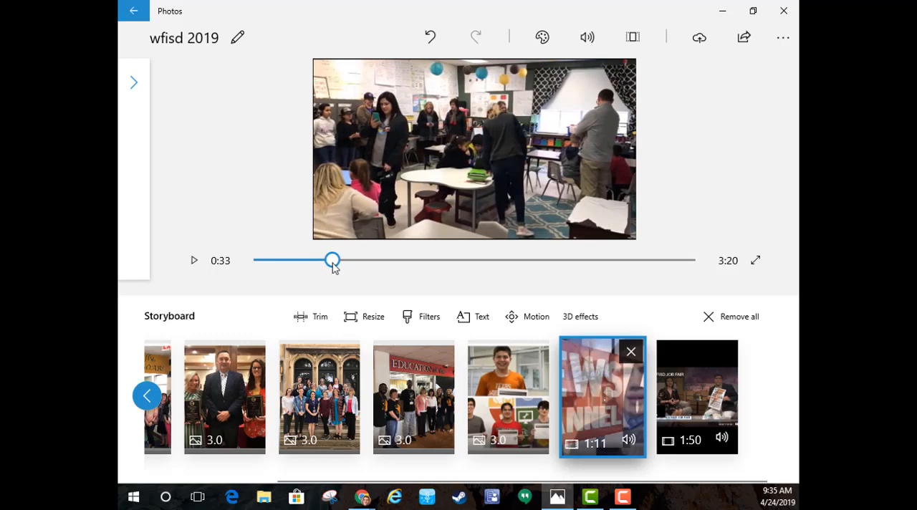
mouse_move(443, 149)
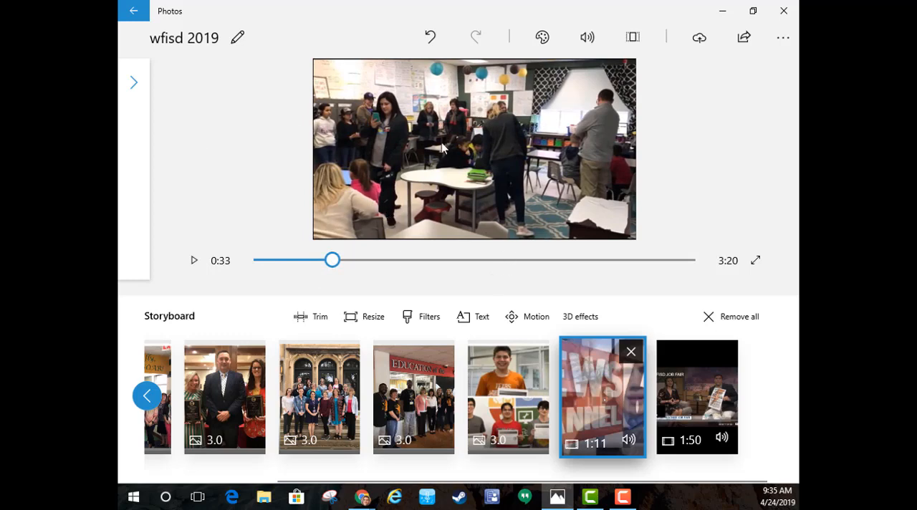
mouse_move(704, 256)
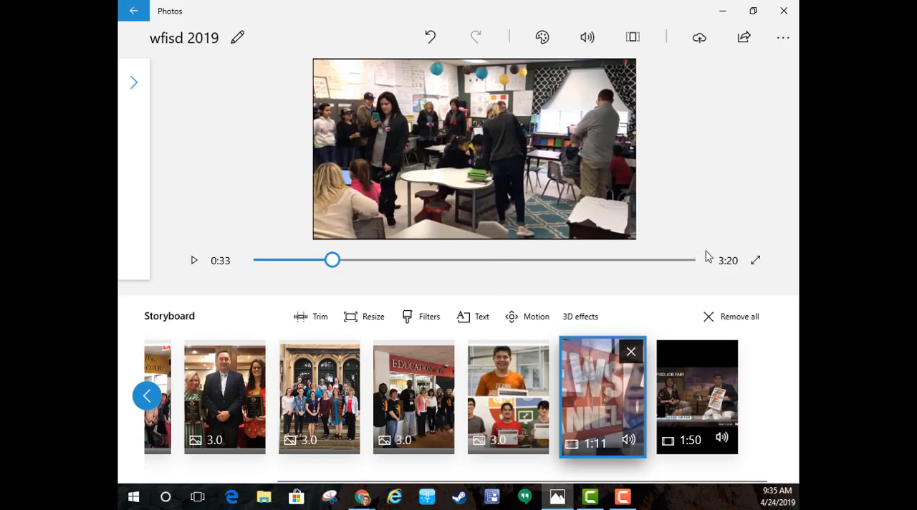
mouse_move(484, 303)
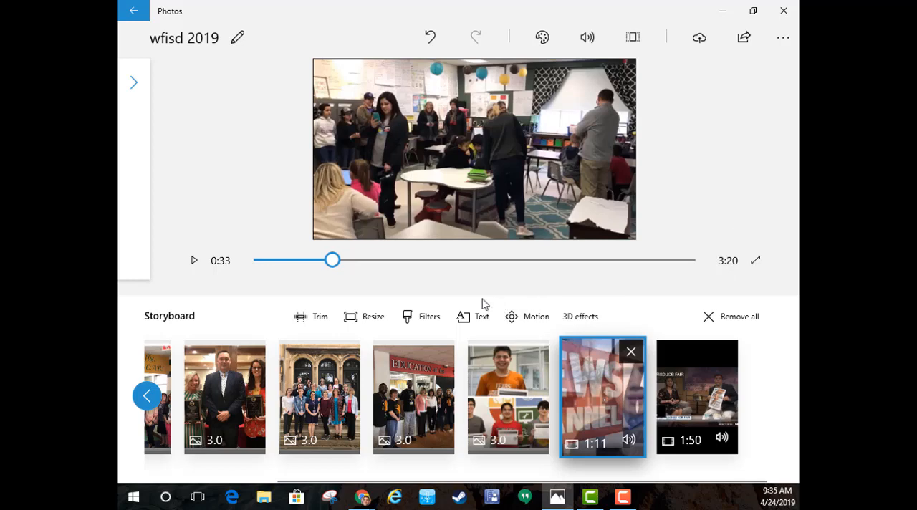
mouse_move(309, 324)
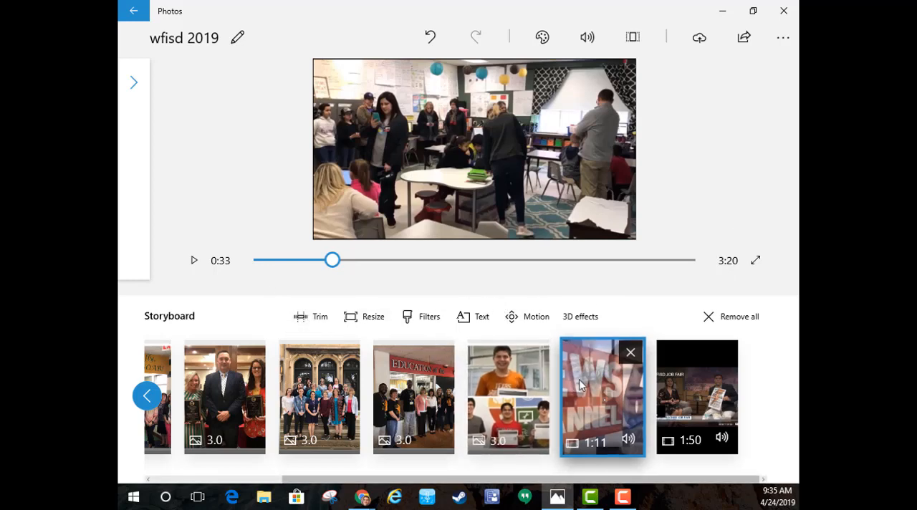
Select the 1:11 classroom clip in the storyboard and start trimming it.
click(696, 396)
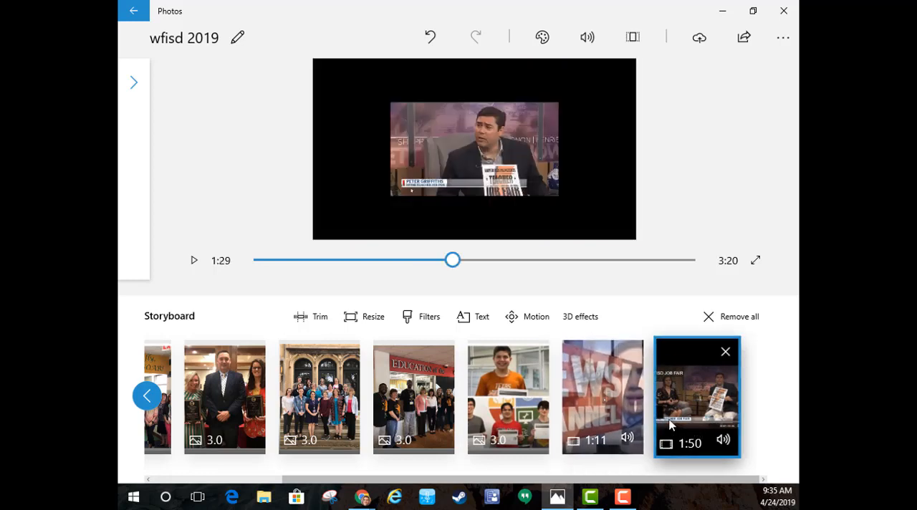
click(602, 395)
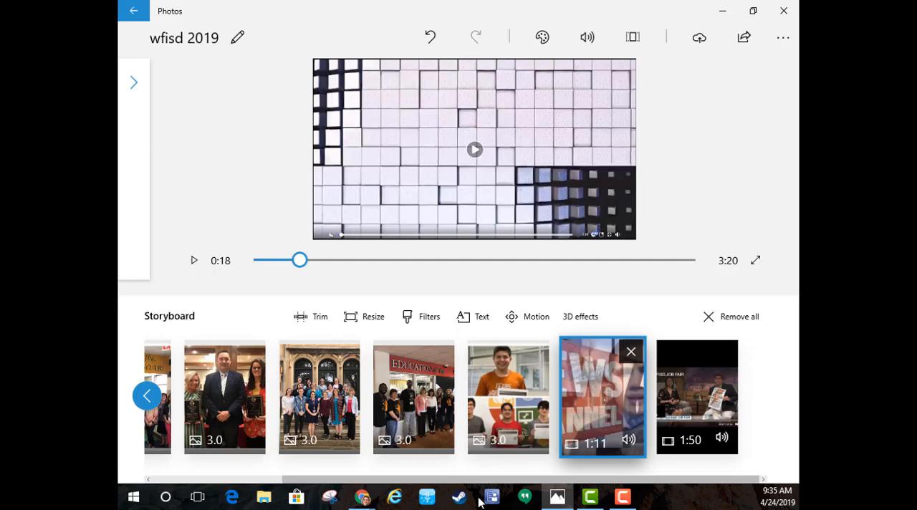
mouse_move(454, 342)
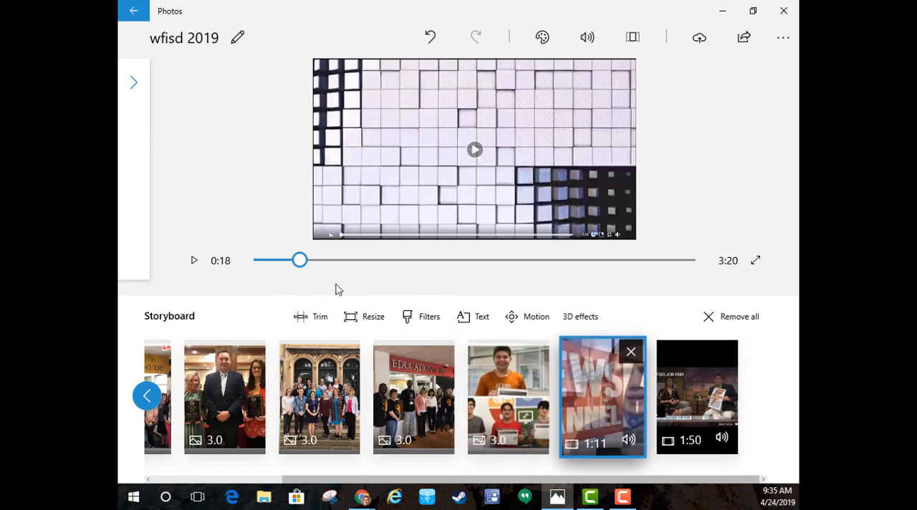
click(311, 317)
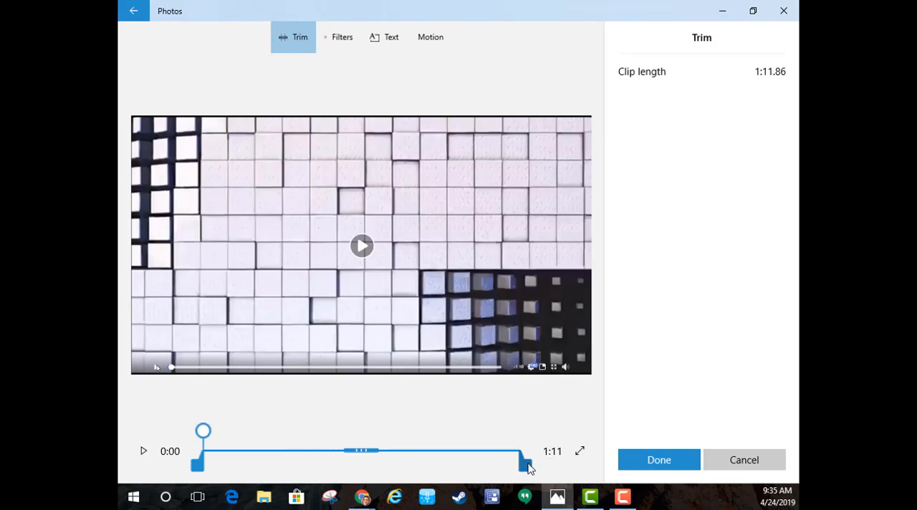
Trim the classroom clip to its first 6.53 seconds and confirm, leaving the video at 2:14.
drag(527, 464, 260, 459)
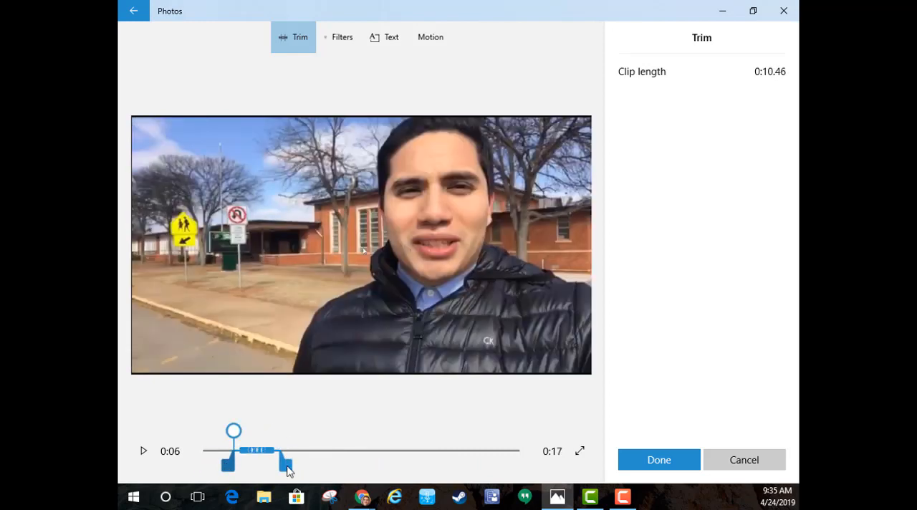
drag(286, 462, 246, 461)
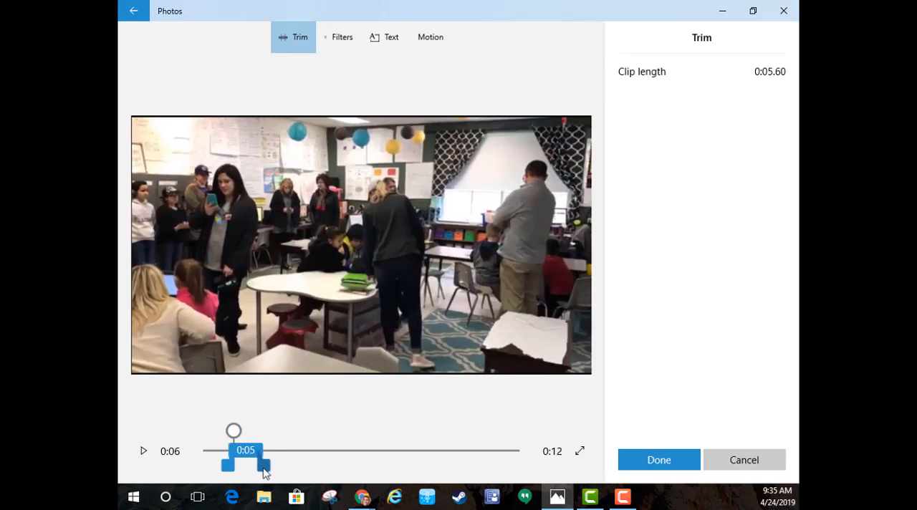
drag(245, 464, 269, 464)
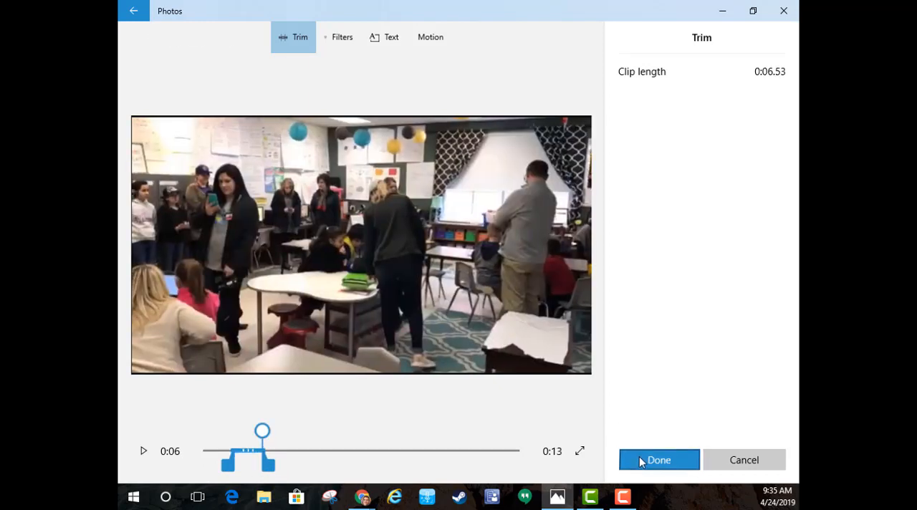
click(659, 460)
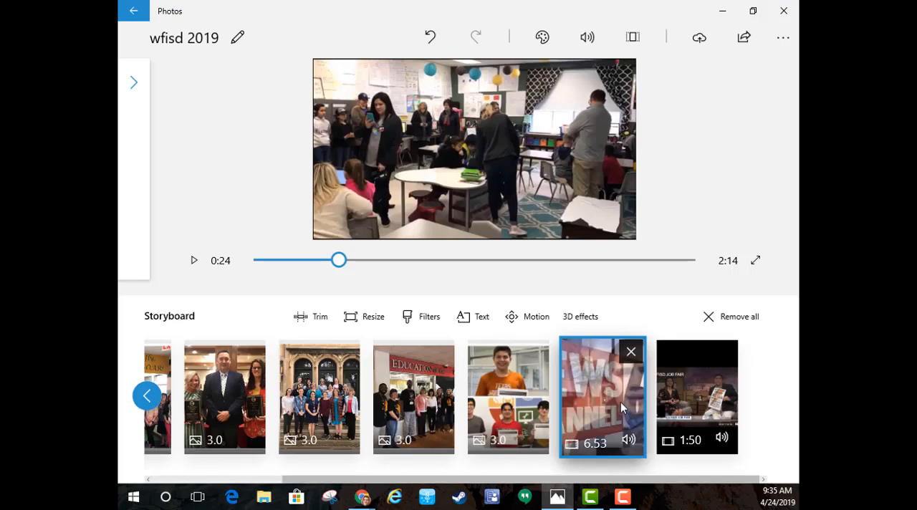
mouse_move(329, 297)
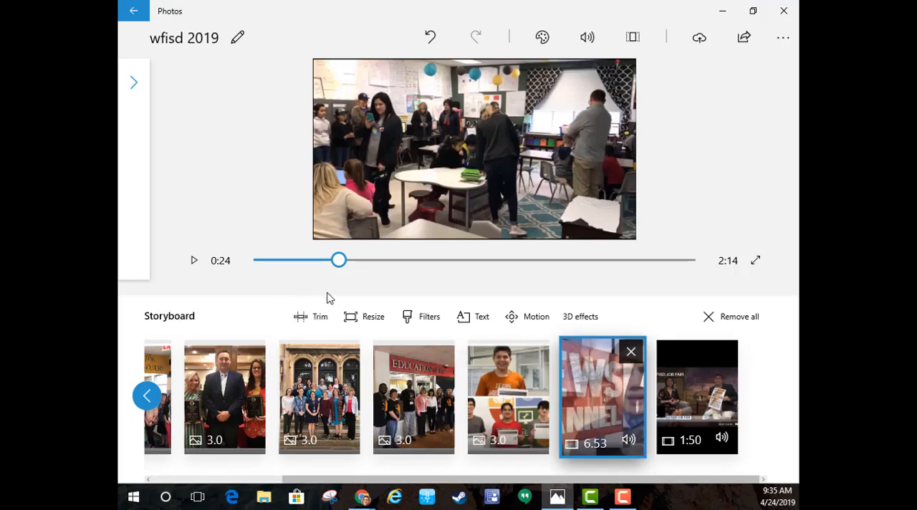
mouse_move(728, 283)
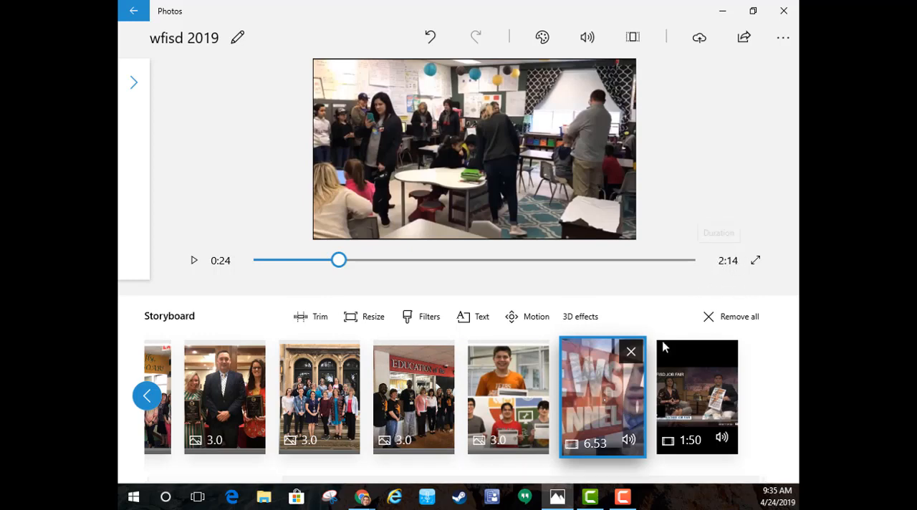
mouse_move(680, 406)
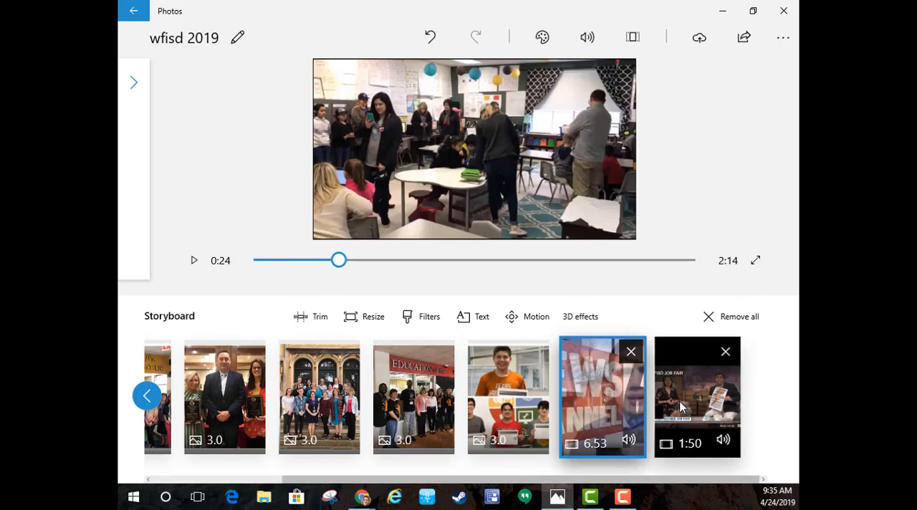
Start trimming the 1:50 news interview clip and set a rough 1:03–1:33 range.
click(696, 405)
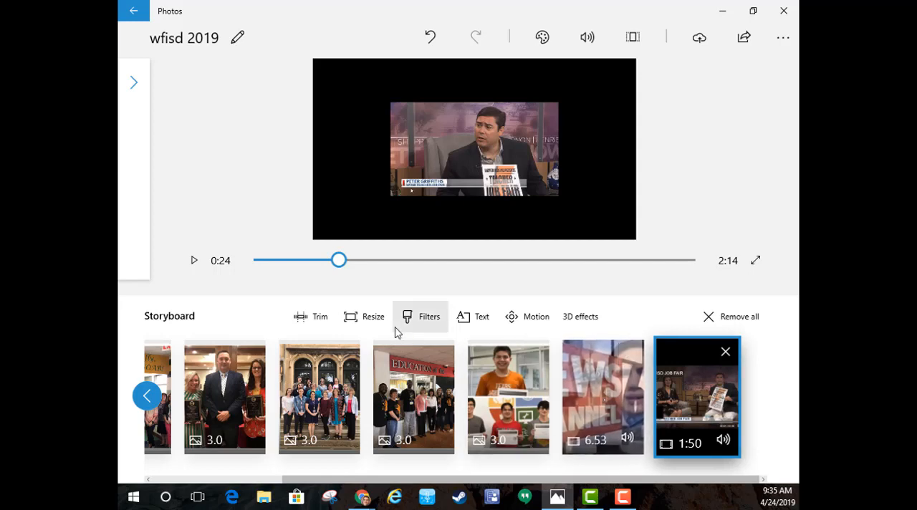
click(318, 316)
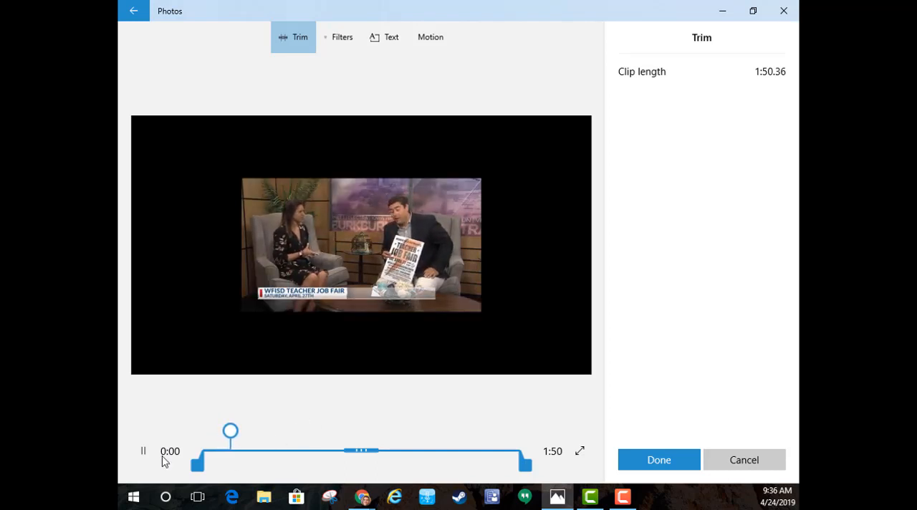
click(143, 450)
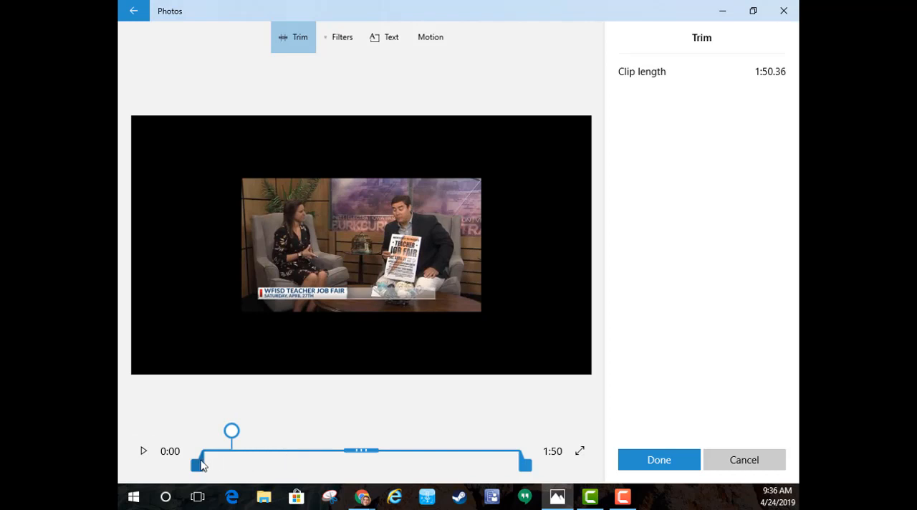
drag(198, 464, 384, 451)
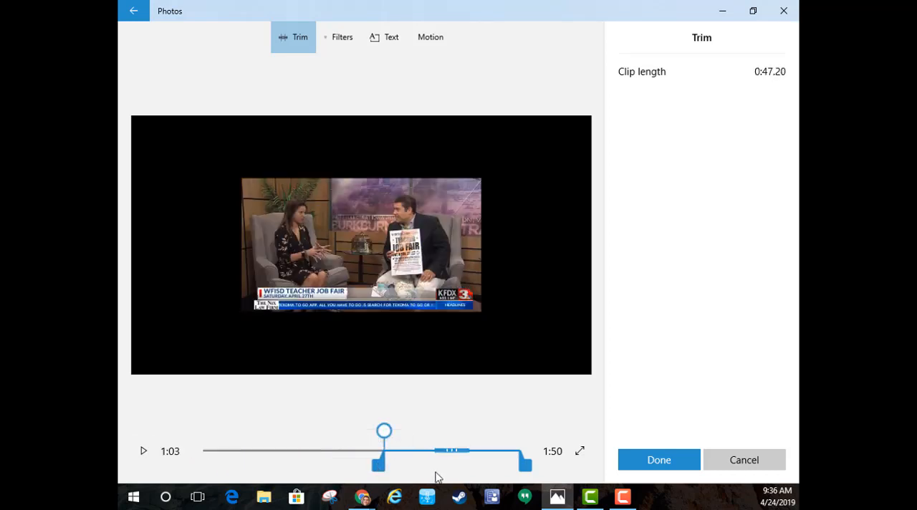
drag(524, 464, 465, 464)
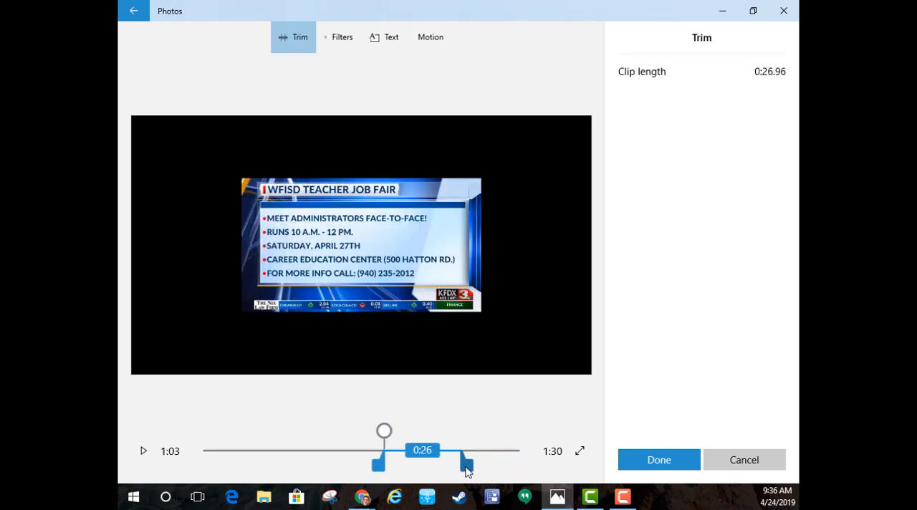
drag(465, 464, 469, 450)
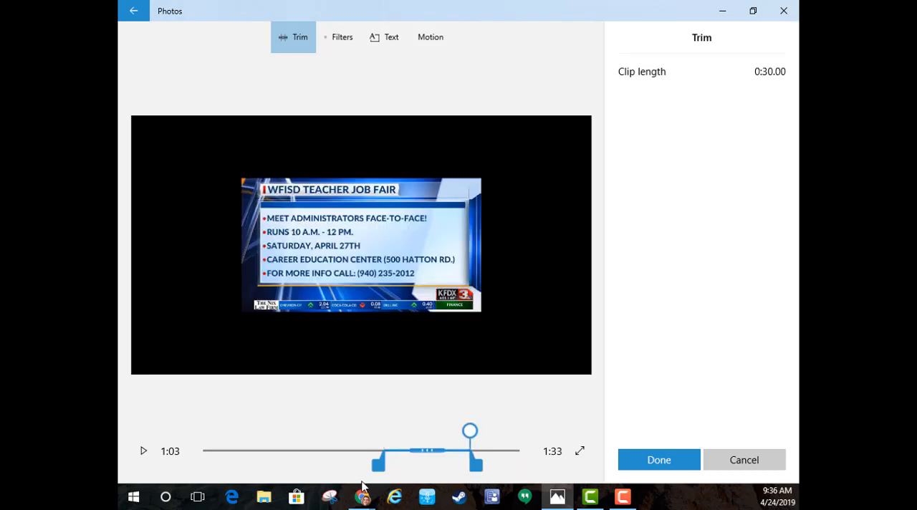
Move the start to about 1:22, leaving a 10.5-second excerpt, and confirm the trim.
drag(378, 462, 413, 461)
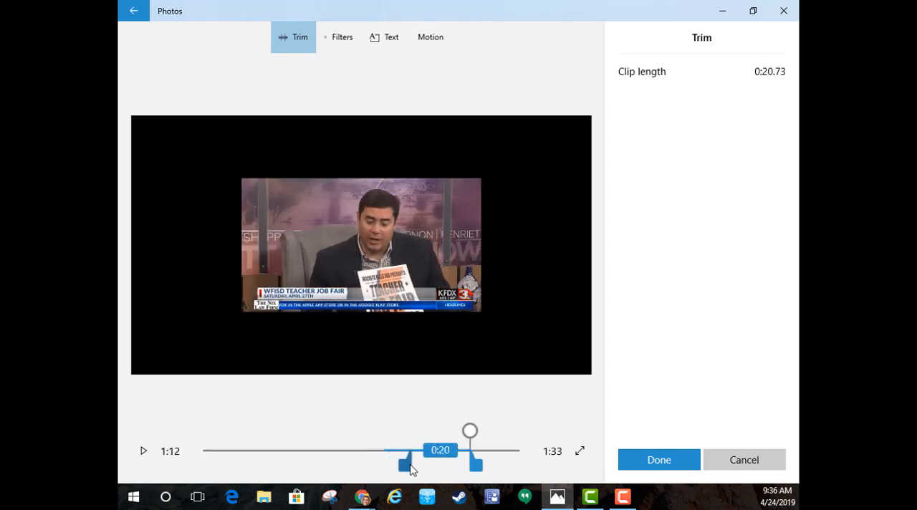
drag(408, 464, 452, 464)
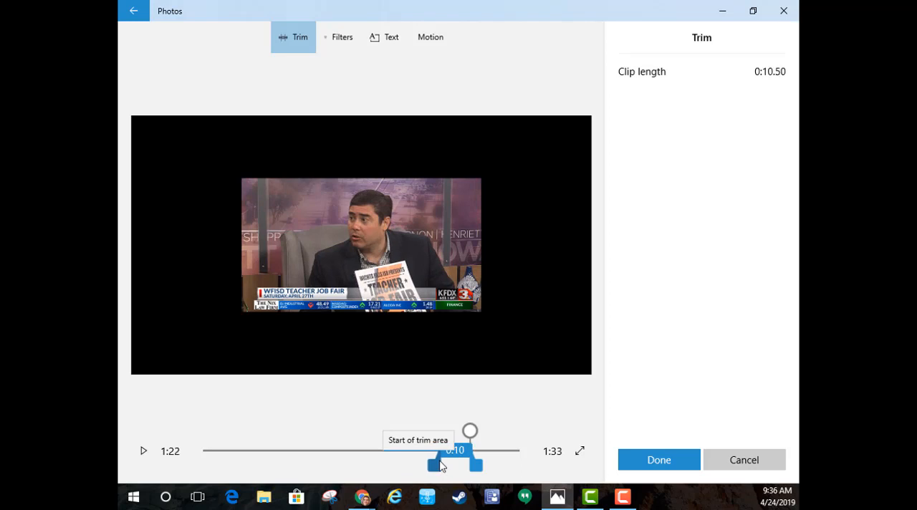
drag(470, 449, 440, 450)
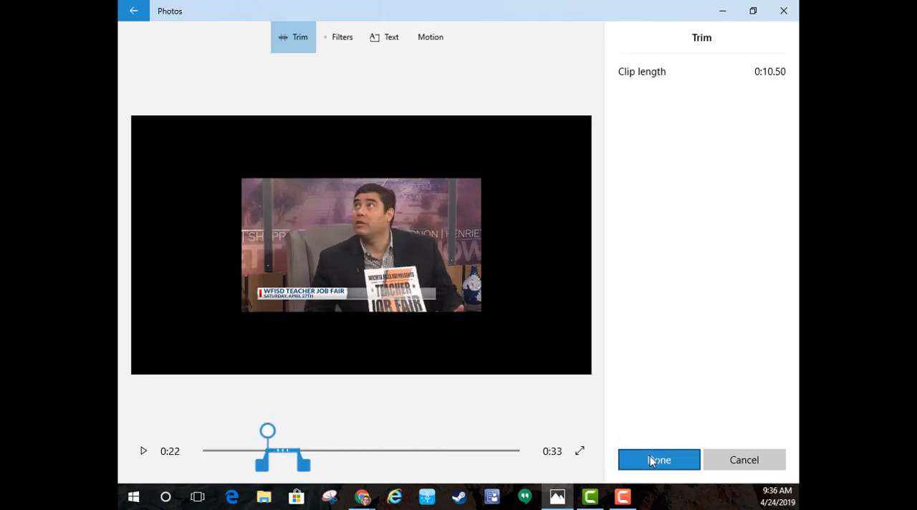
click(659, 460)
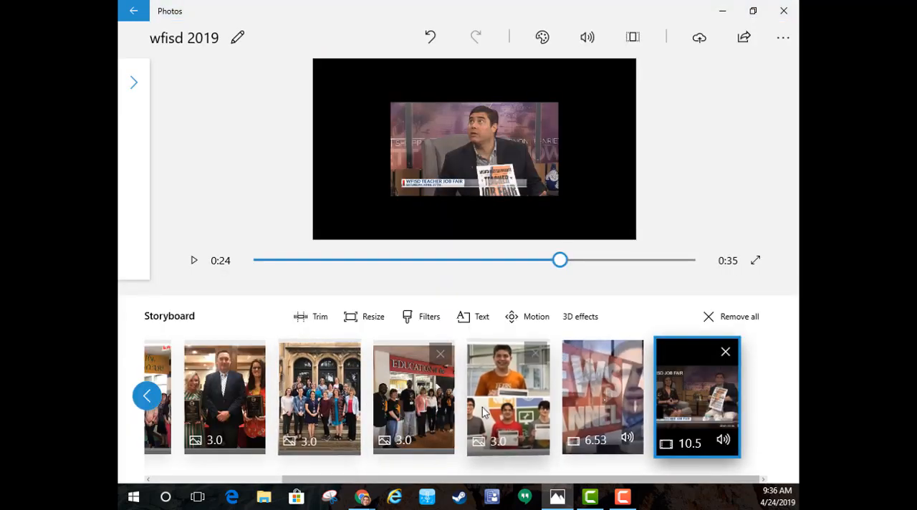
drag(696, 396, 244, 395)
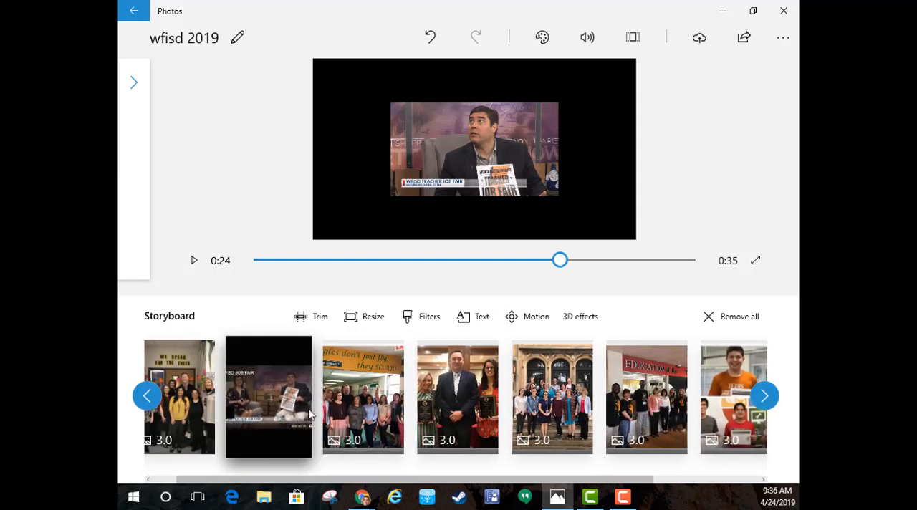
click(270, 396)
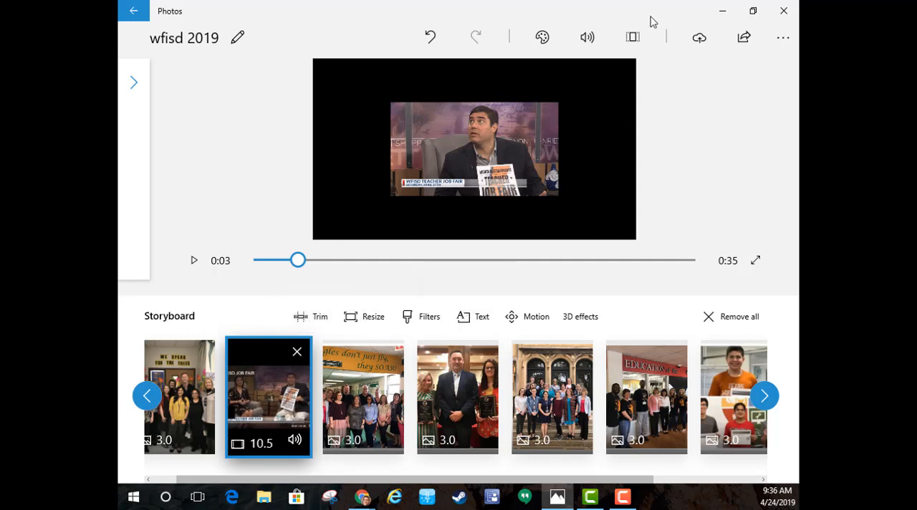
mouse_move(587, 37)
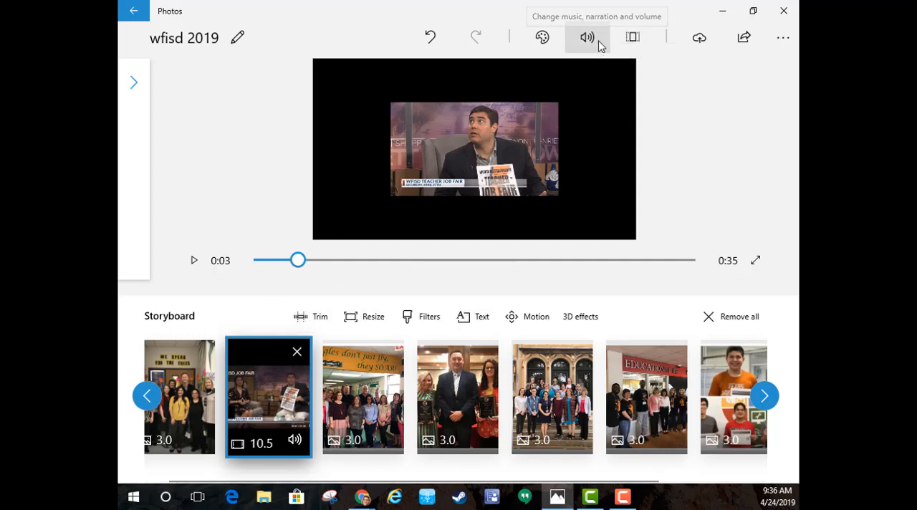
Apply a recommended beat-synced track at lowered volume, cutting the video to 0:23, and reopen music options.
click(587, 36)
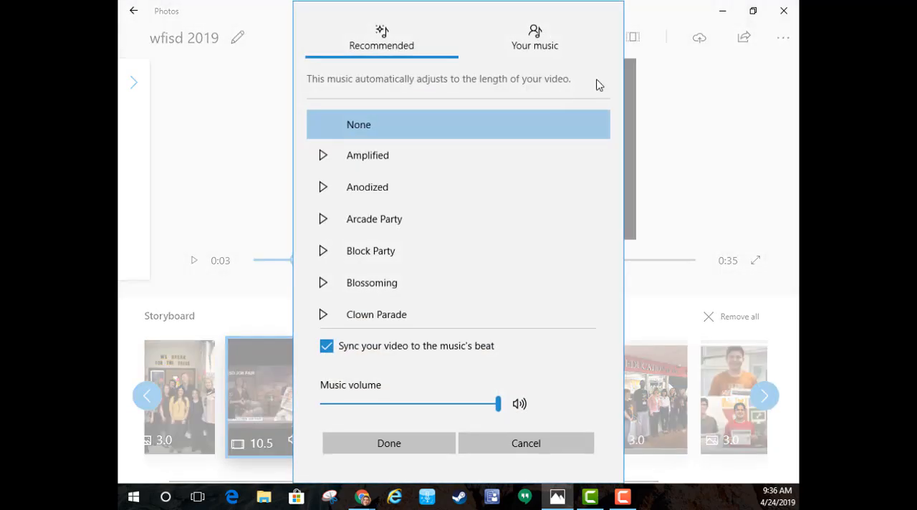
drag(499, 404, 358, 404)
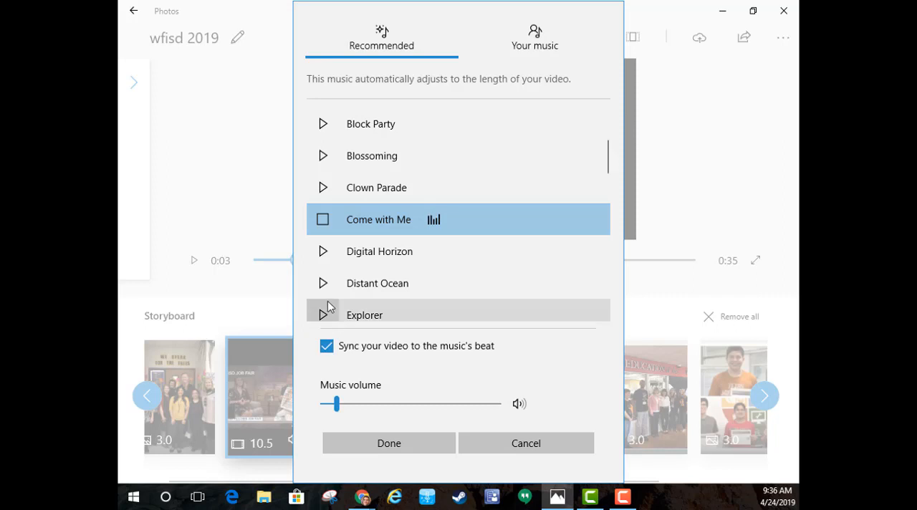
click(364, 315)
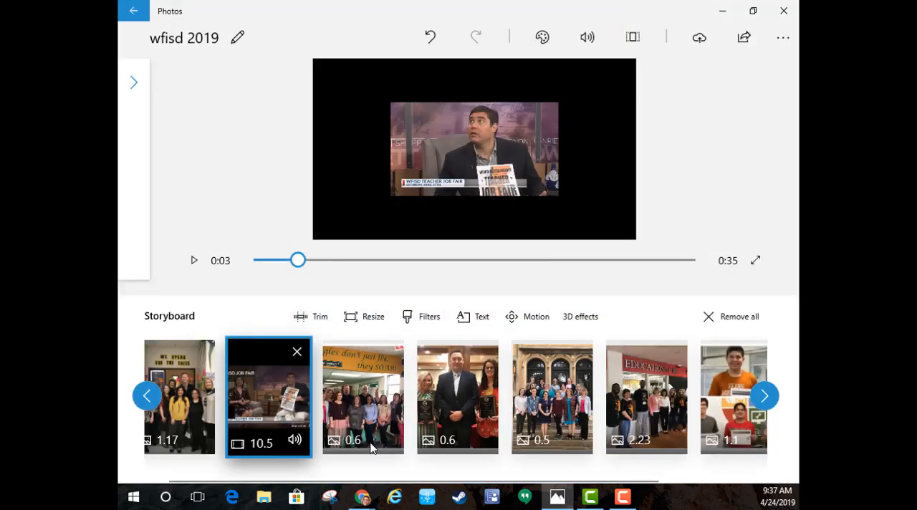
click(586, 36)
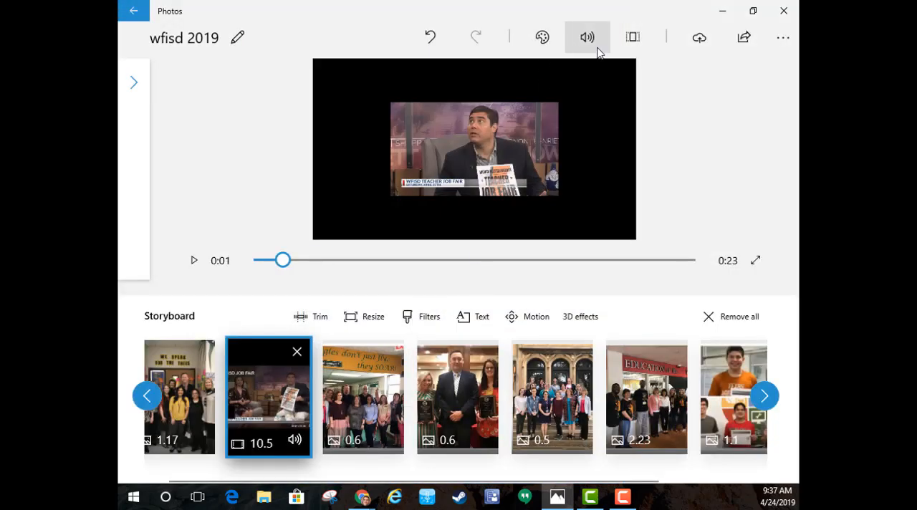
click(586, 36)
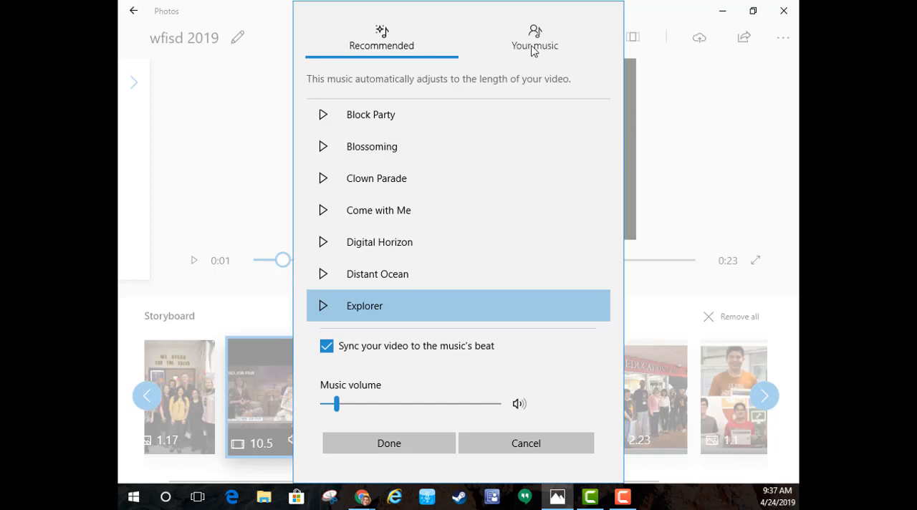
mouse_move(533, 38)
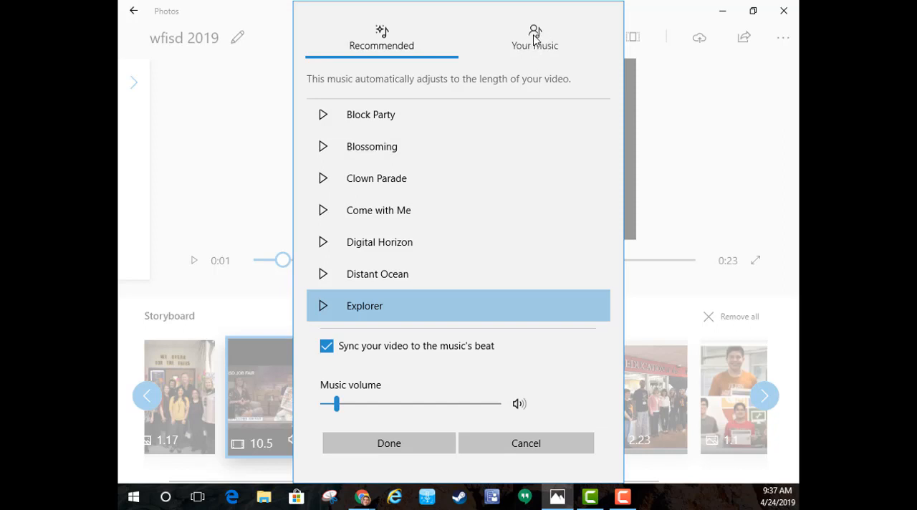
mouse_move(547, 22)
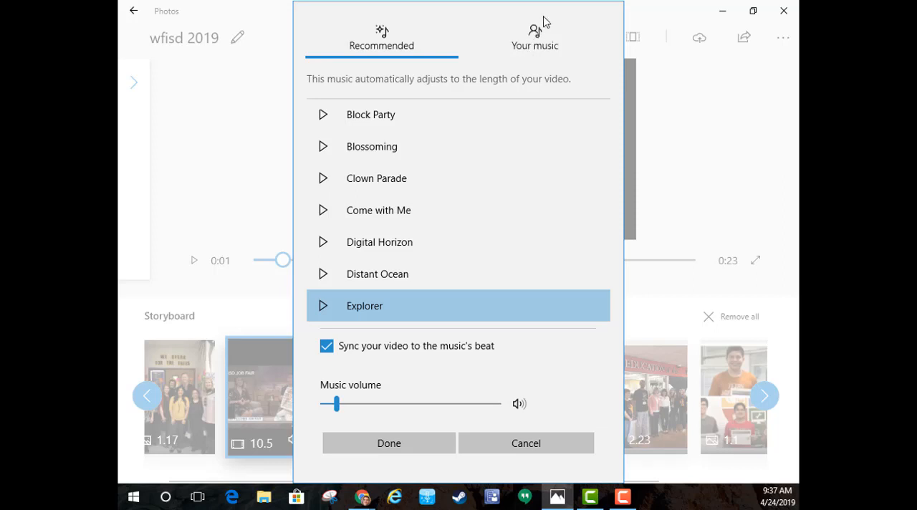
mouse_move(517, 94)
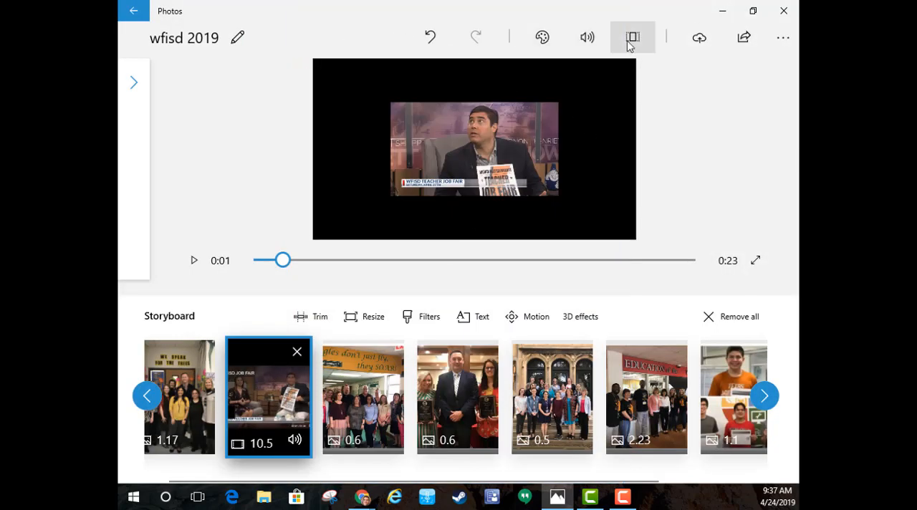
mouse_move(587, 37)
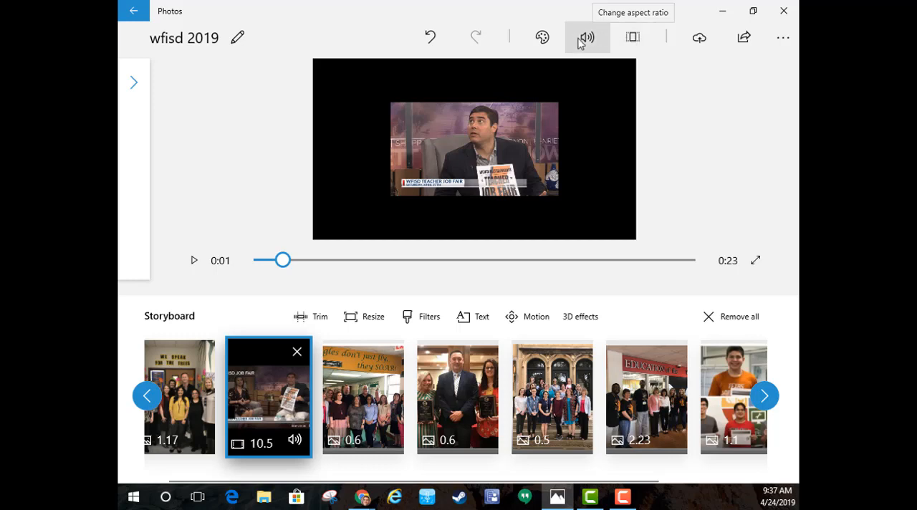
mouse_move(542, 36)
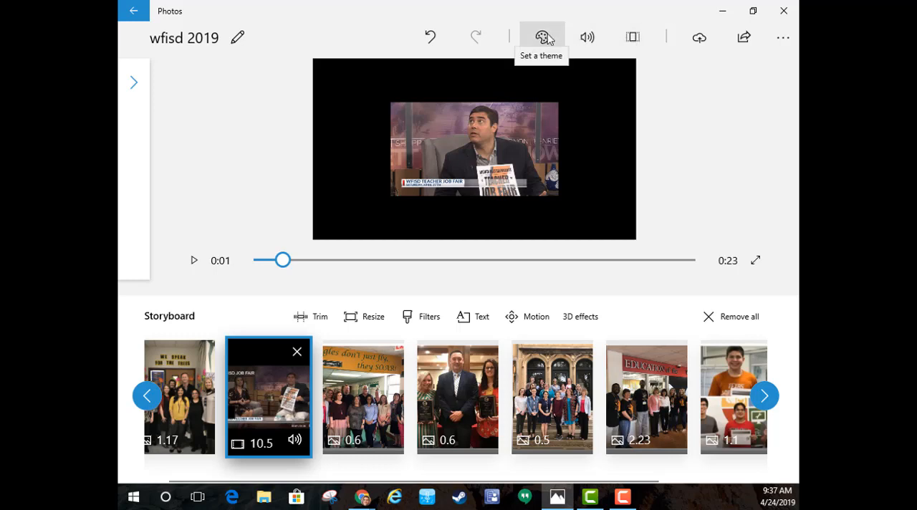
Preview the Adventure theme, then apply Chilled, retiming the video to 0:30.
click(541, 36)
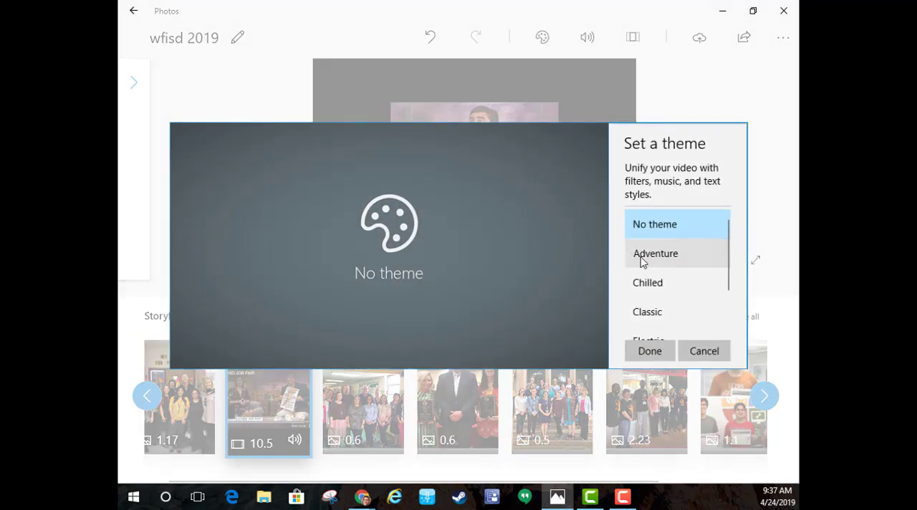
click(656, 254)
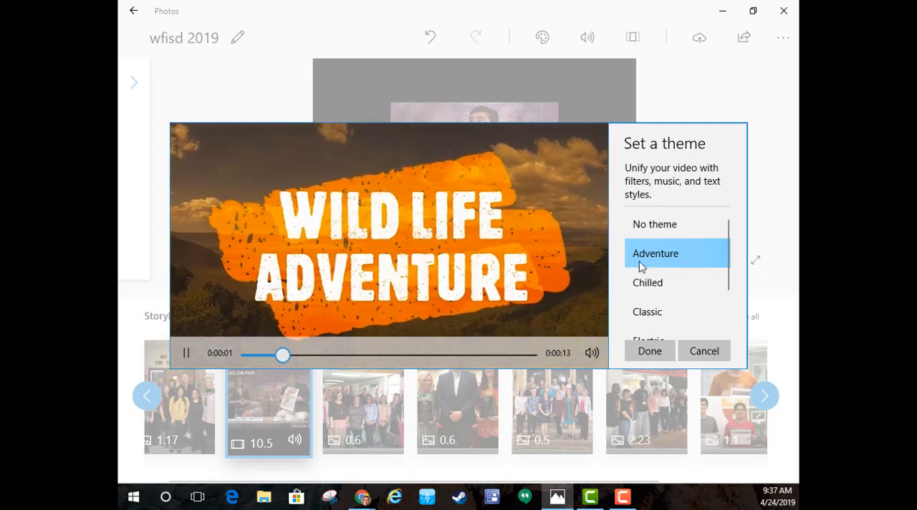
click(648, 282)
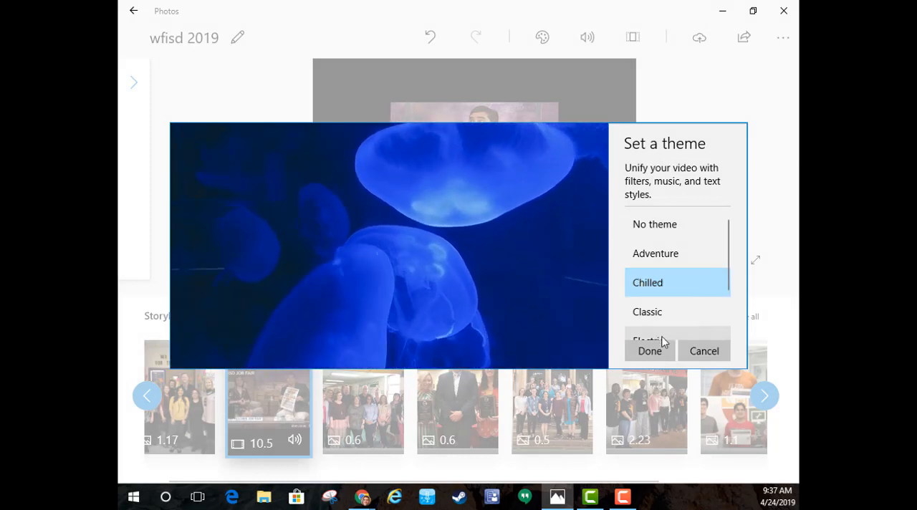
click(649, 351)
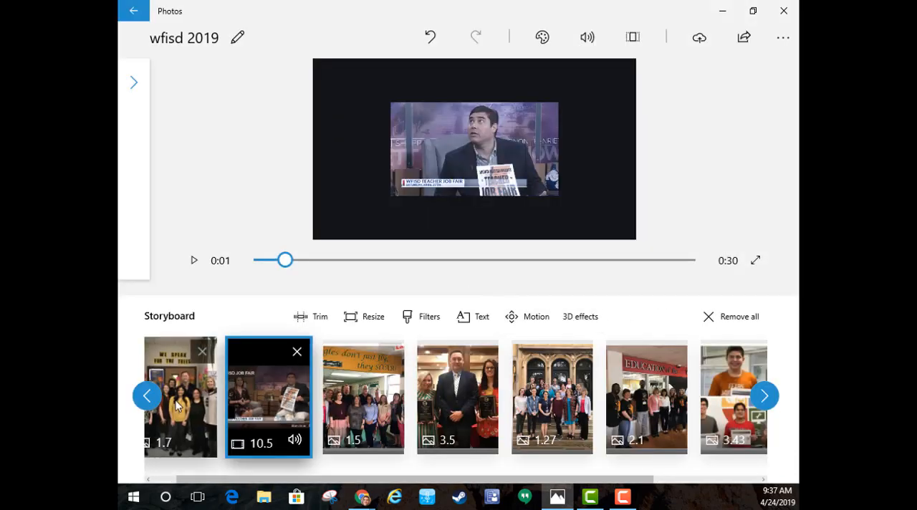
click(181, 395)
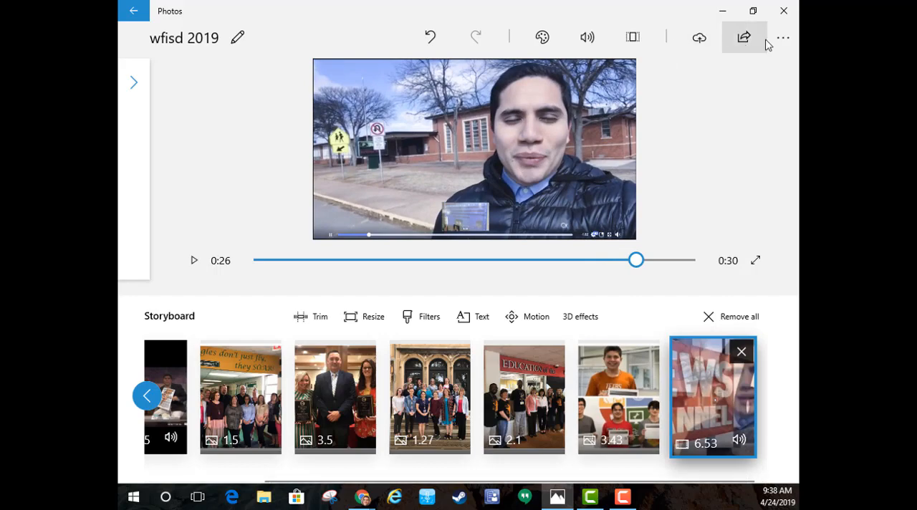
Export the 'wfisd 2019' project at M size (Best for sharing online).
click(783, 36)
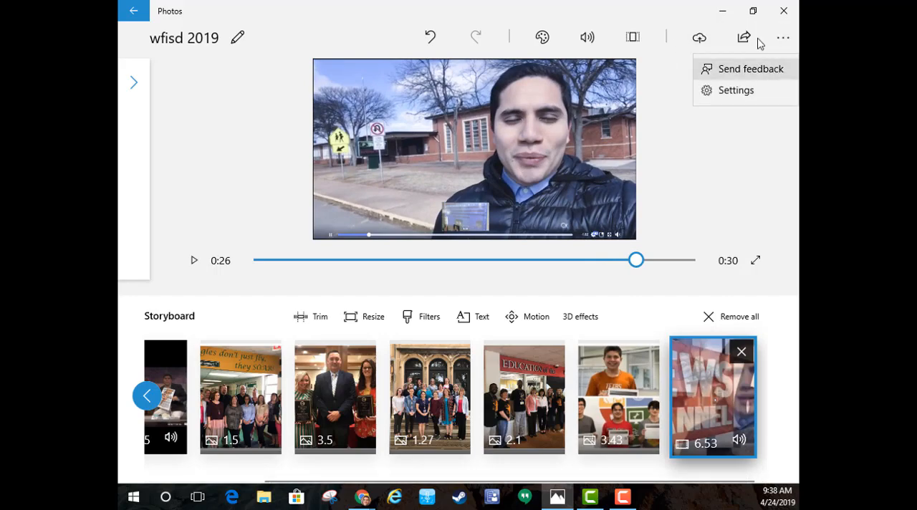
click(743, 36)
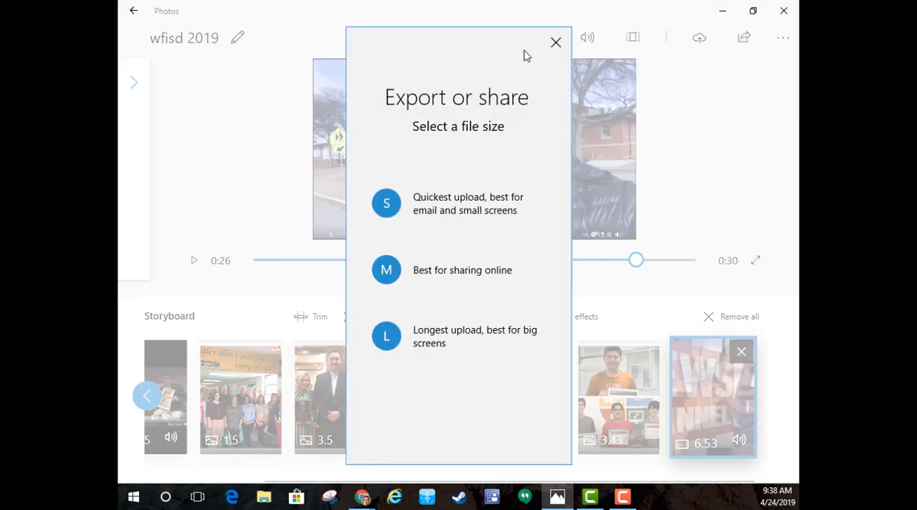
click(556, 41)
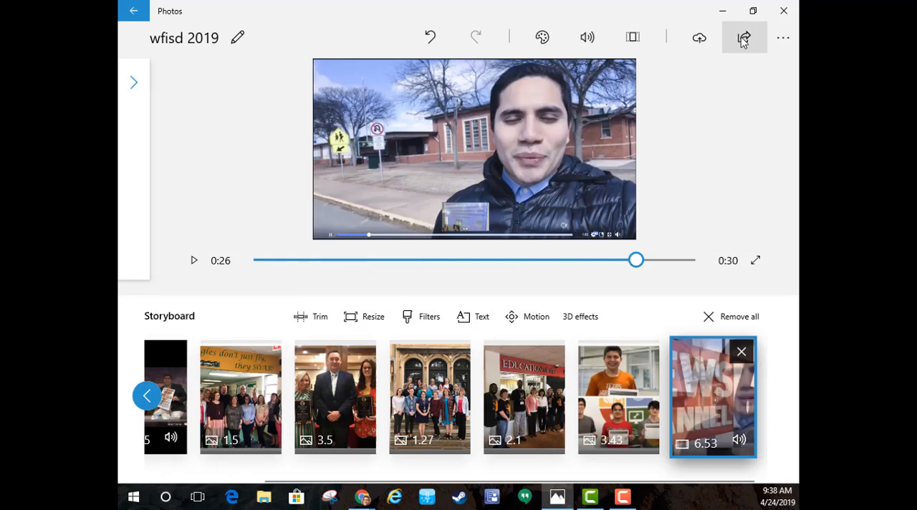
mouse_move(745, 38)
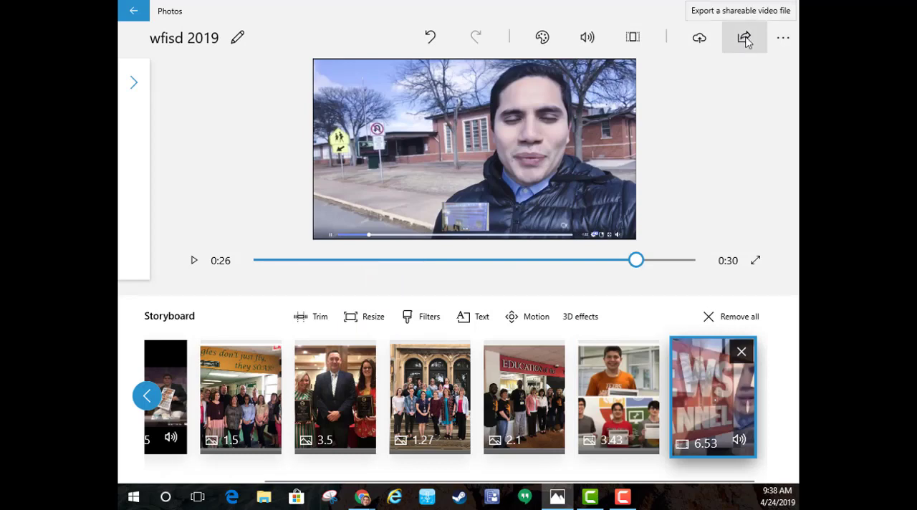
click(743, 36)
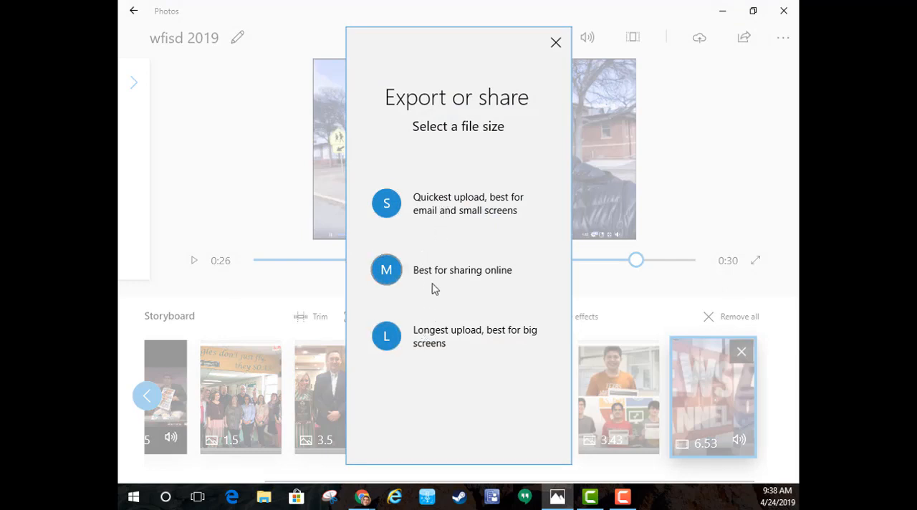
click(387, 270)
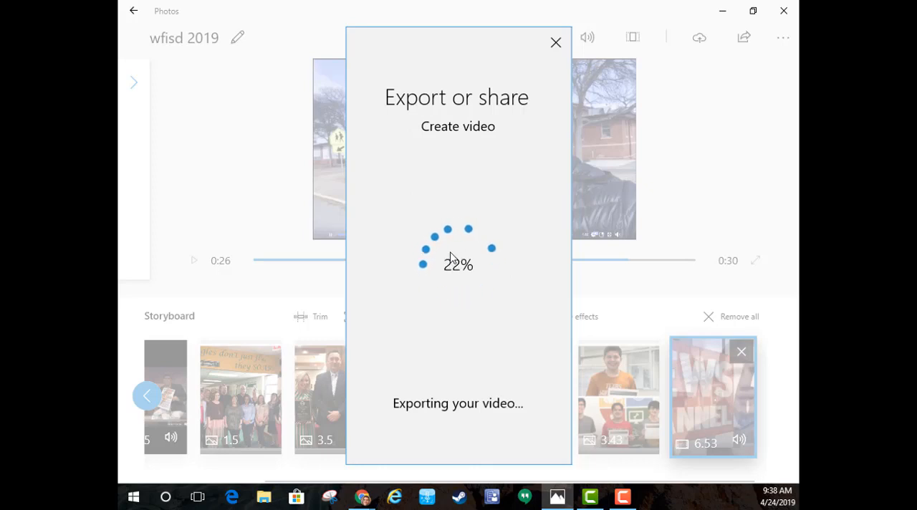
mouse_move(364, 286)
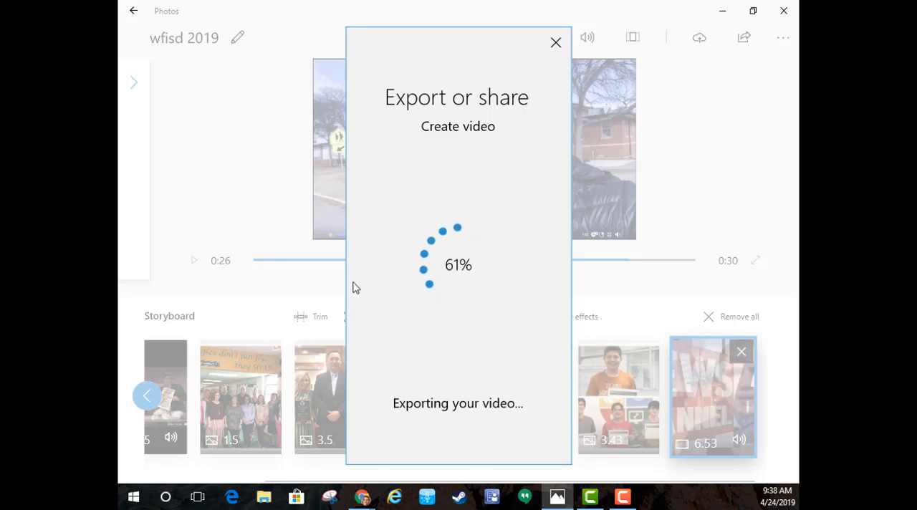
mouse_move(404, 267)
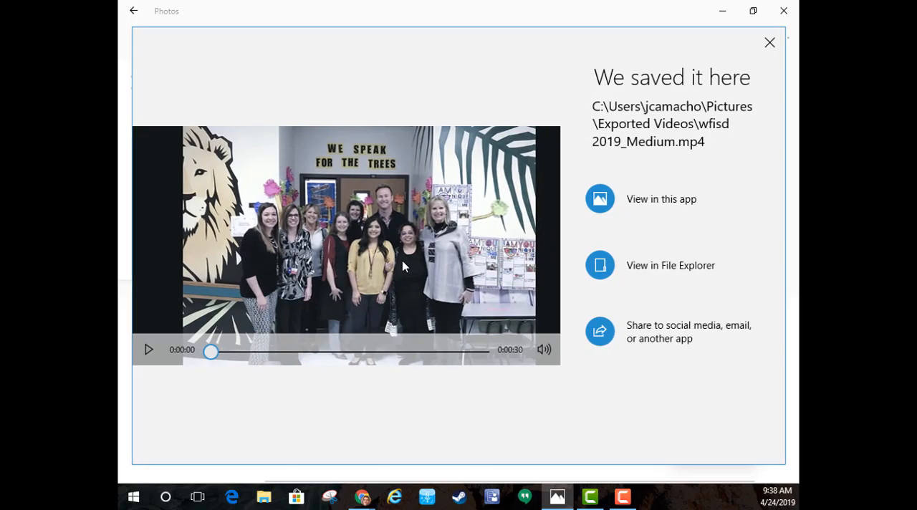
mouse_move(450, 255)
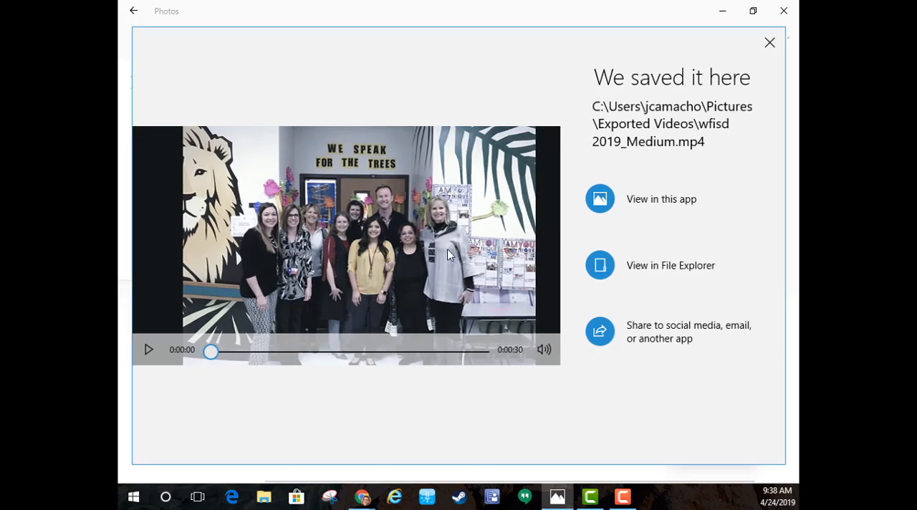
mouse_move(739, 267)
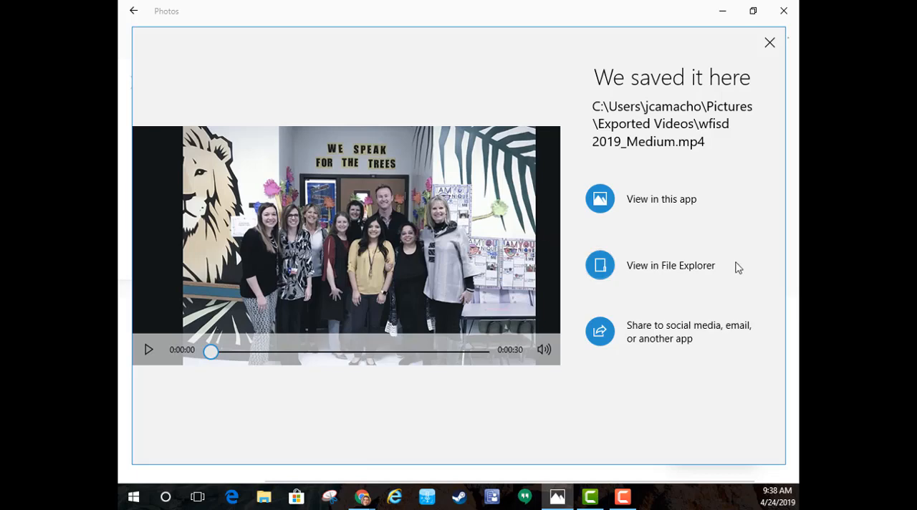